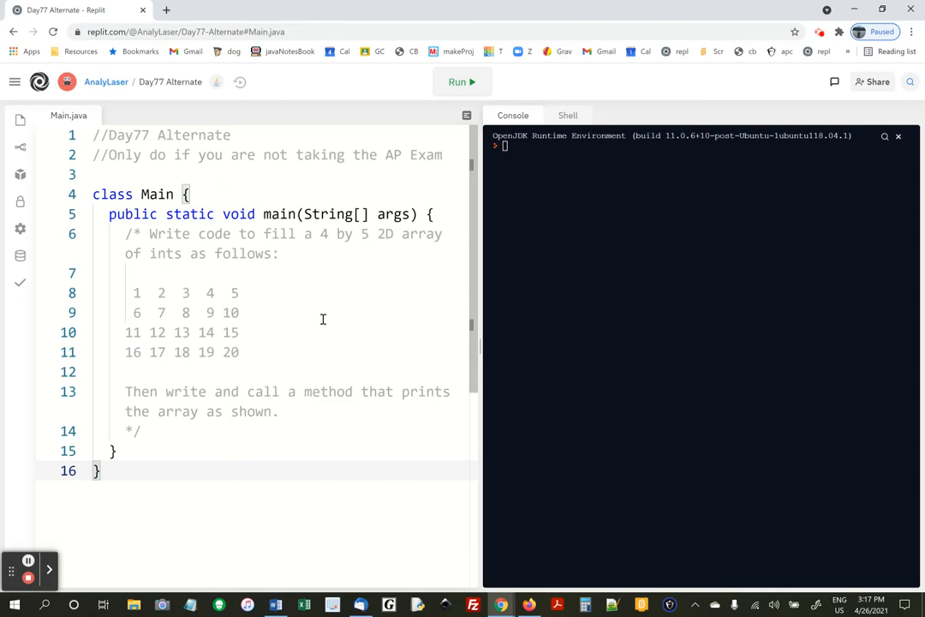
mouse_move(331, 314)
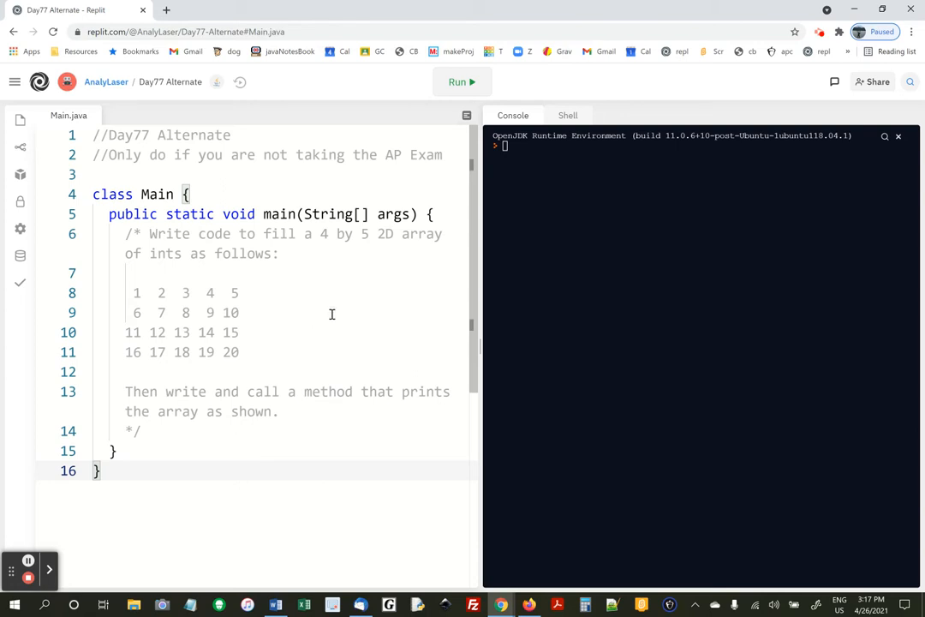
- Start a new blank line inside main right after the task comment
left_click(139, 431)
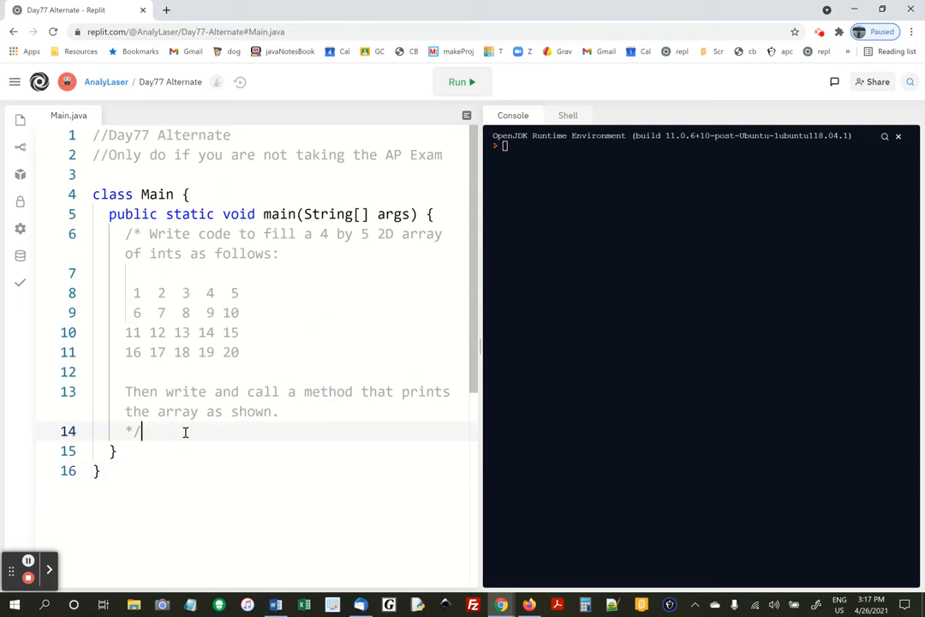
key("enter")
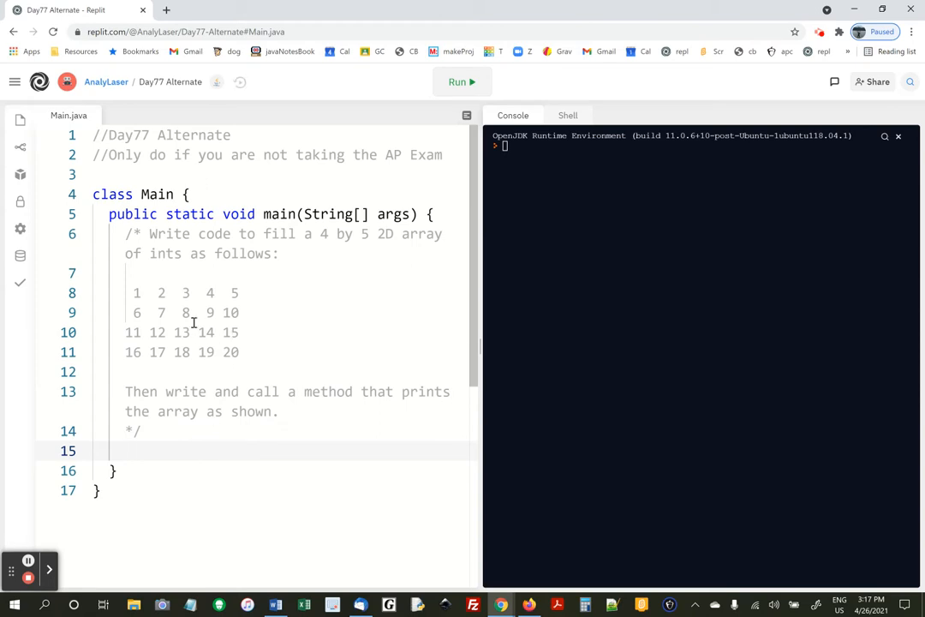
mouse_move(157, 293)
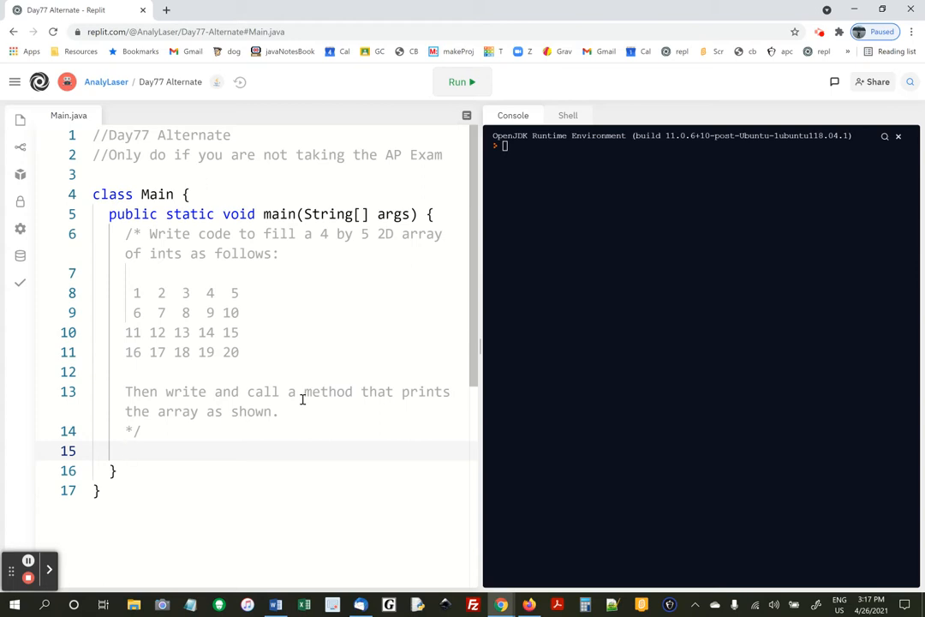
- Write the declaration int[][] arr = new int[4][5]; in main
type("int")
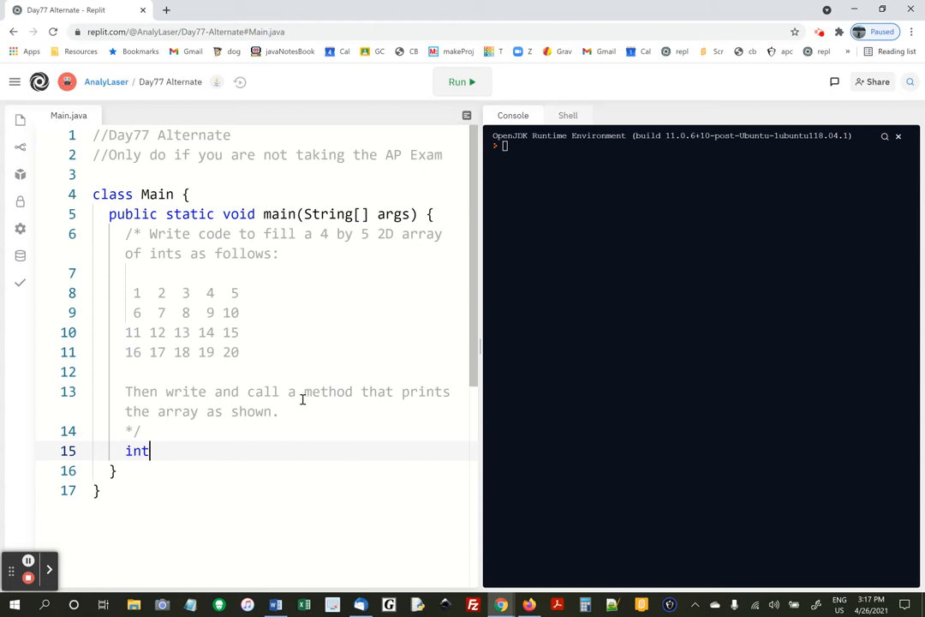
type("[][] arr")
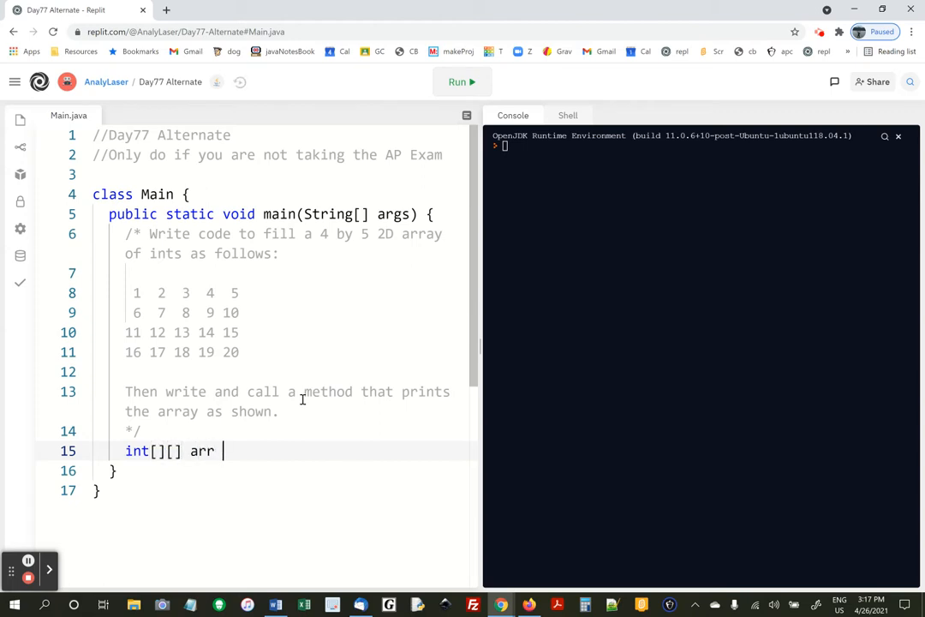
type("= new int")
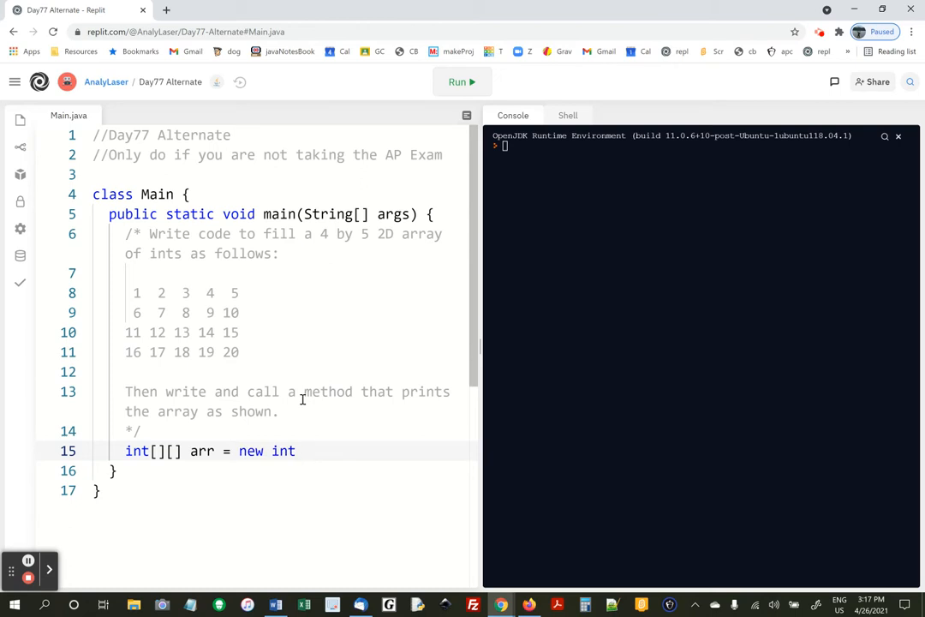
type("[4][5]")
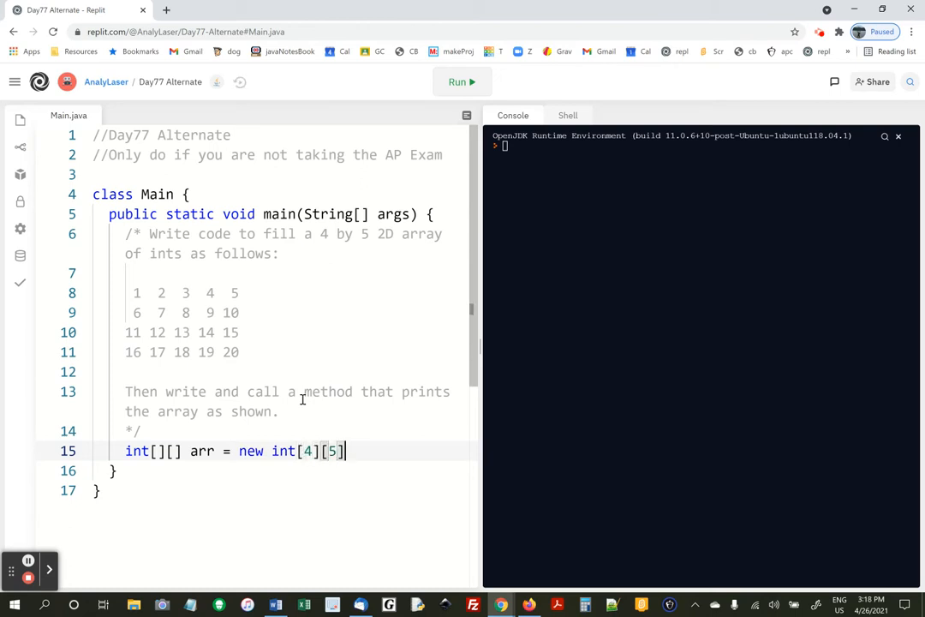
type(";")
type("for(in ")
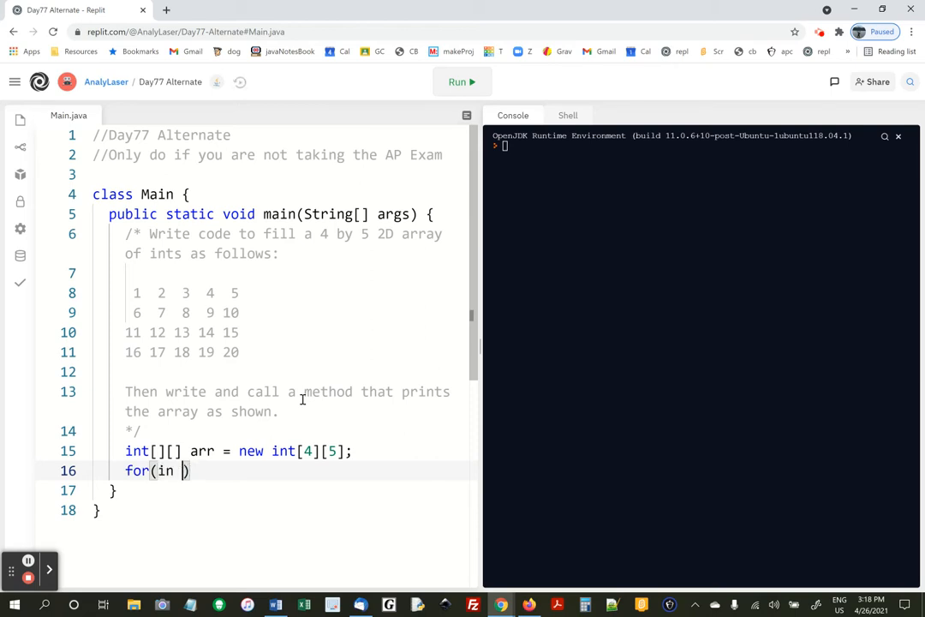
- Write the outer loop for(int r = 0; r<4; r++), correcting the mistyped increment
type("t r = 0;")
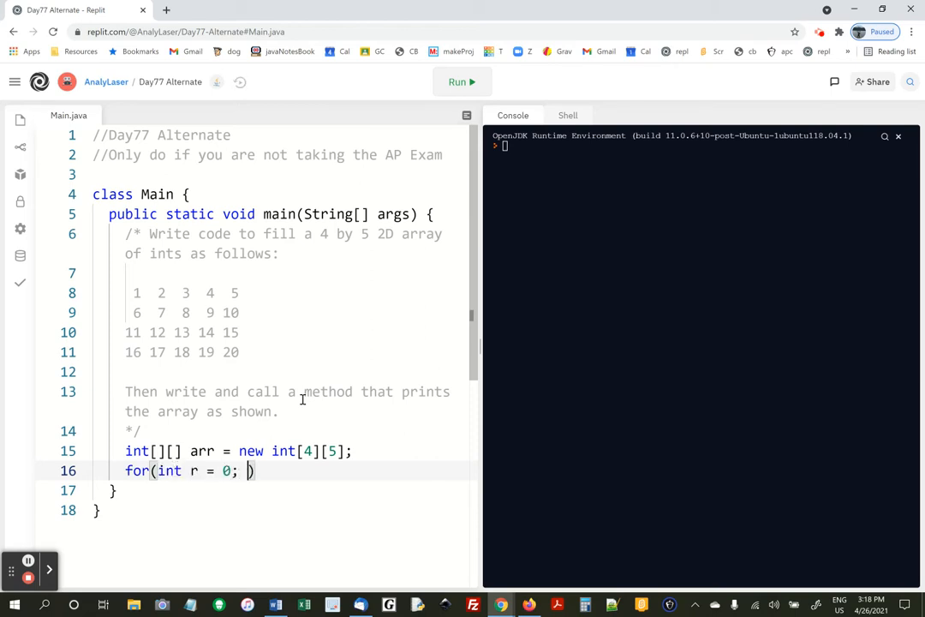
type("r<")
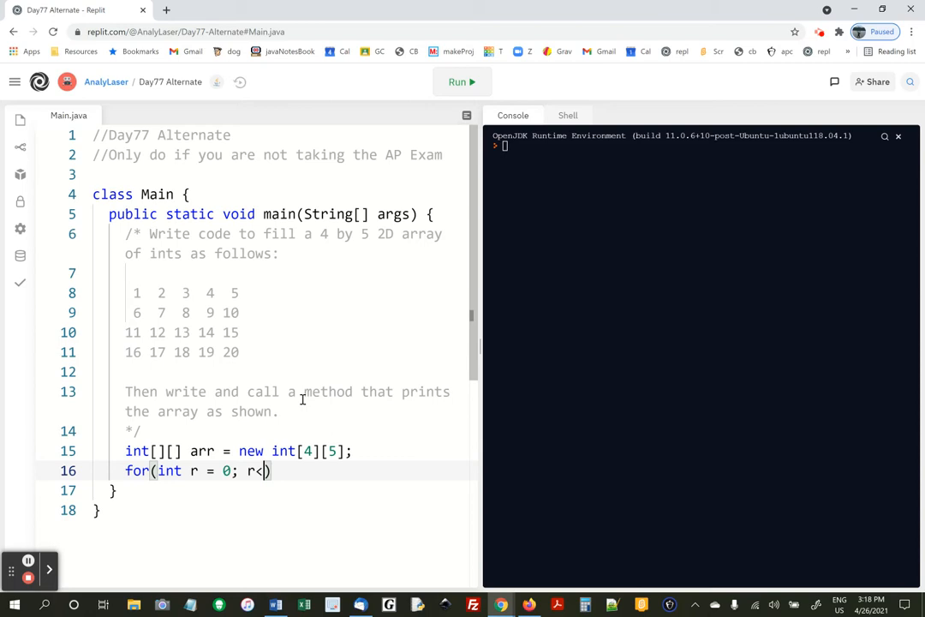
type("4;")
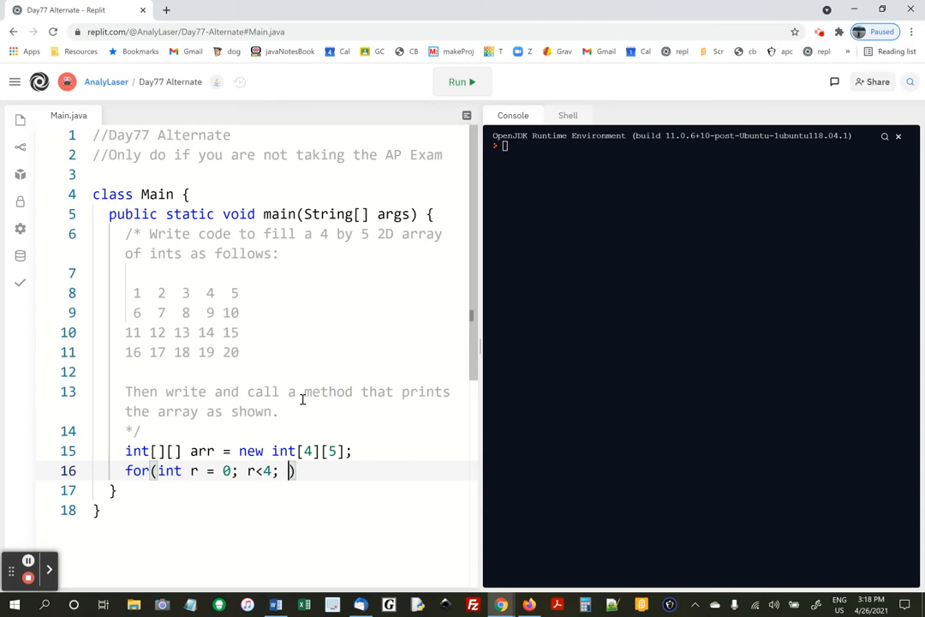
type("4++)")
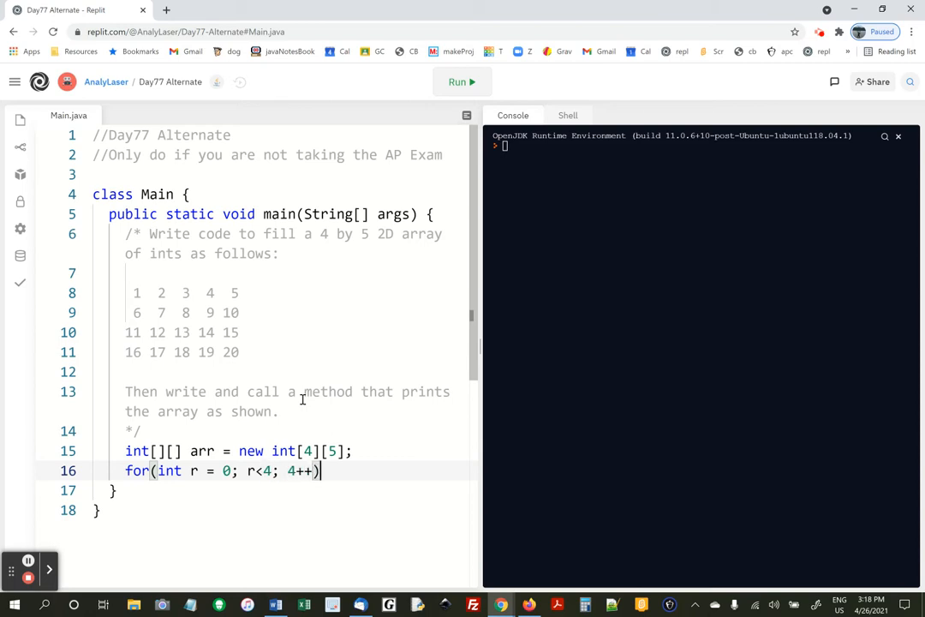
key("BackSpace")
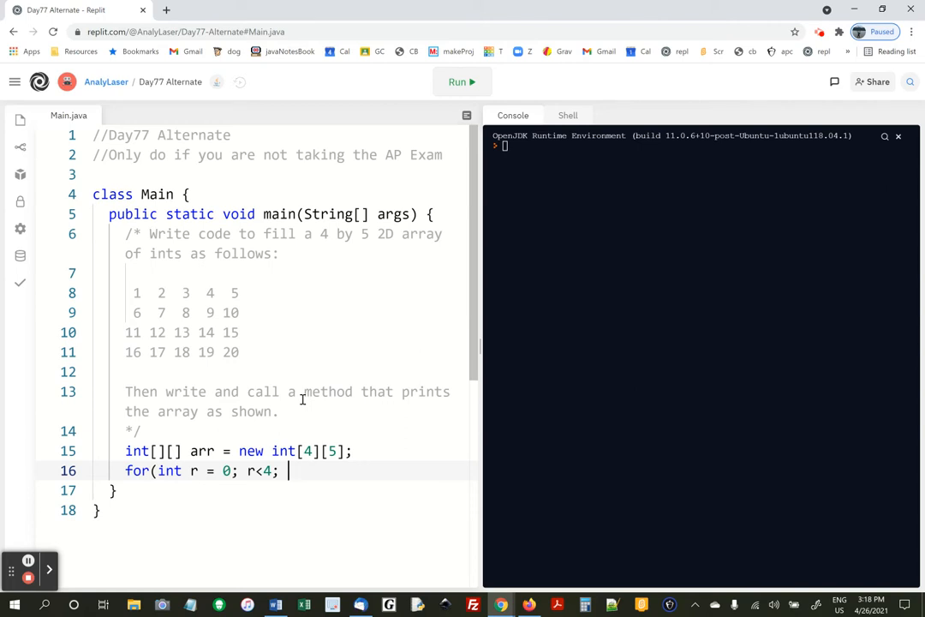
type("r++)")
type("{")
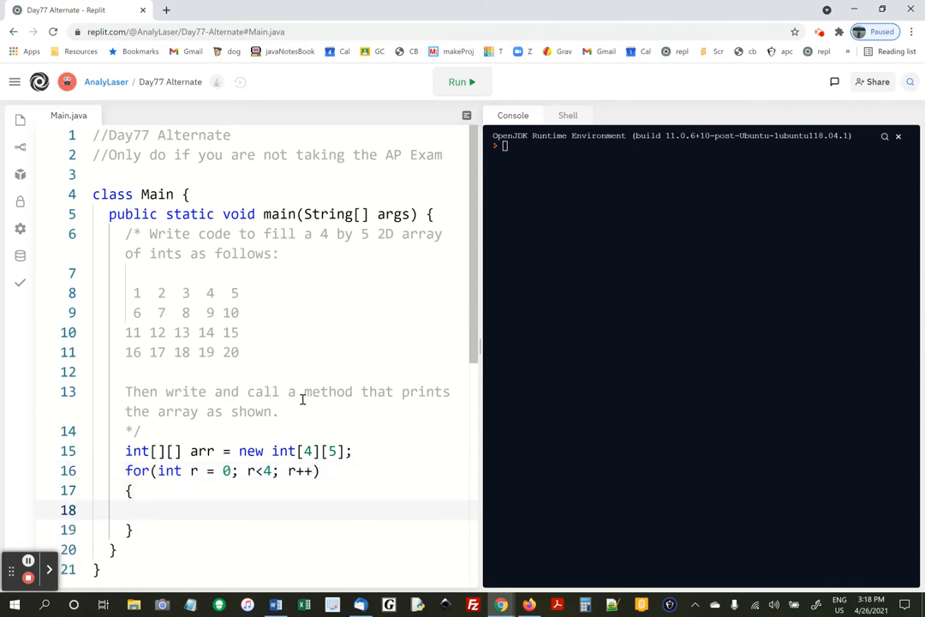
- Nest the inner loop for(int c = 0; c<5; c++) inside the row loop
type("for(")
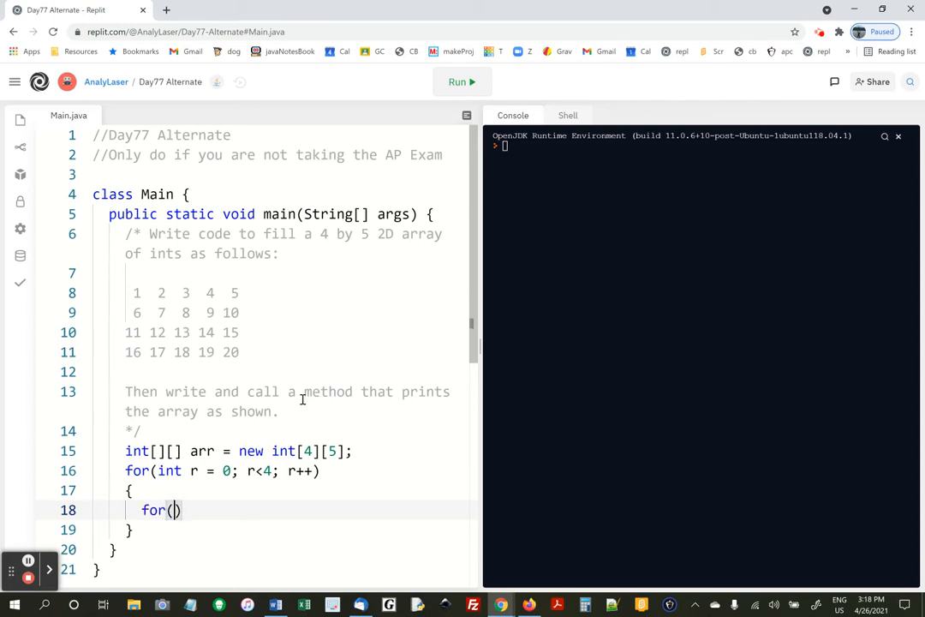
type("int c =")
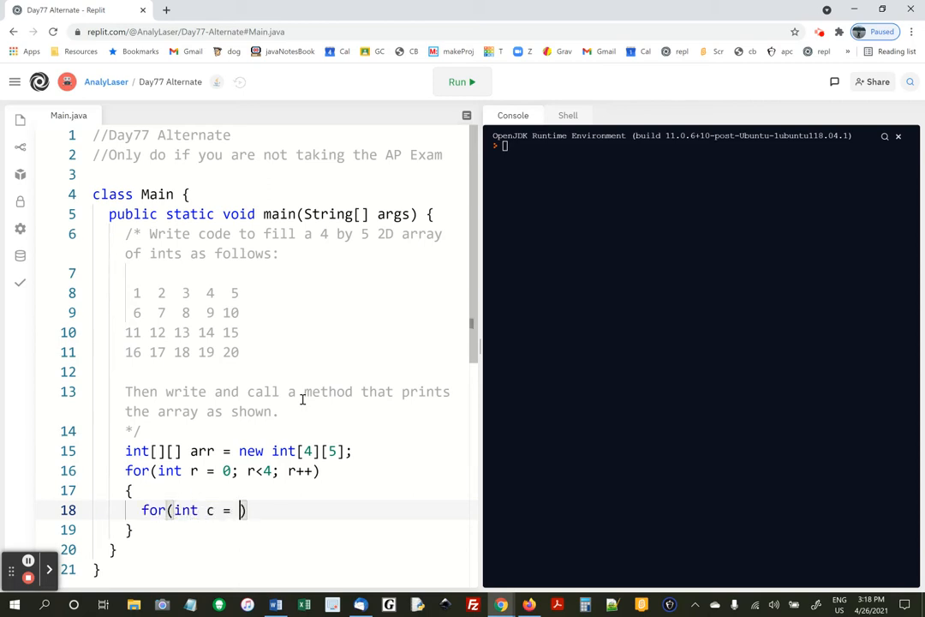
type("0; c<5;")
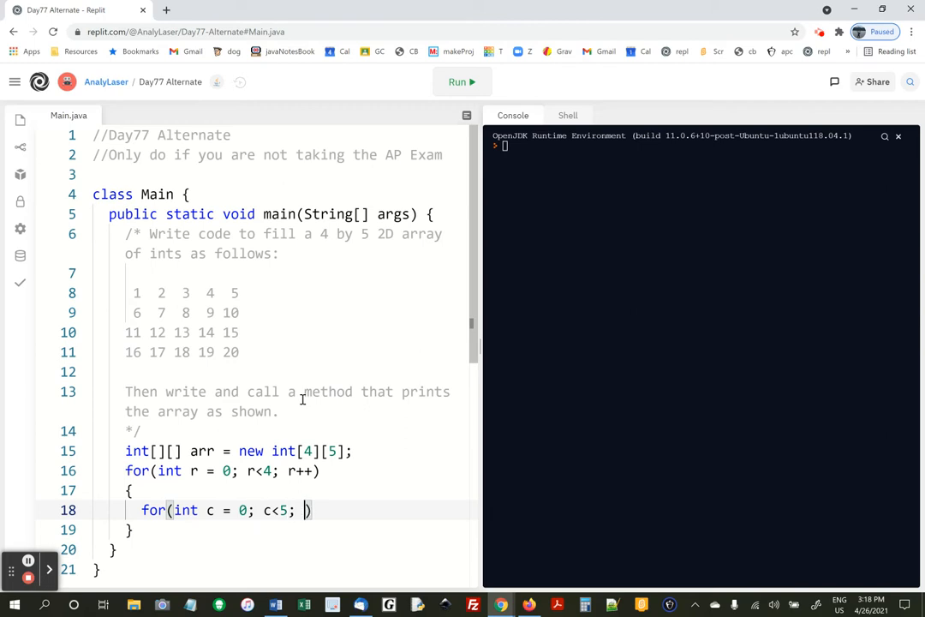
type("c++")
type("{")
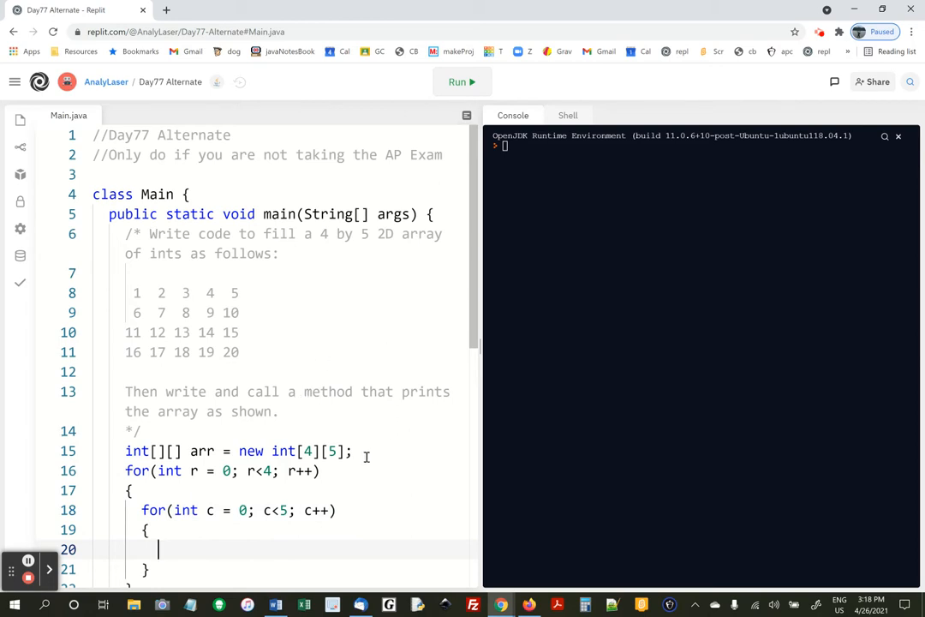
- Declare the counter int val = 1; before the loops
type("i")
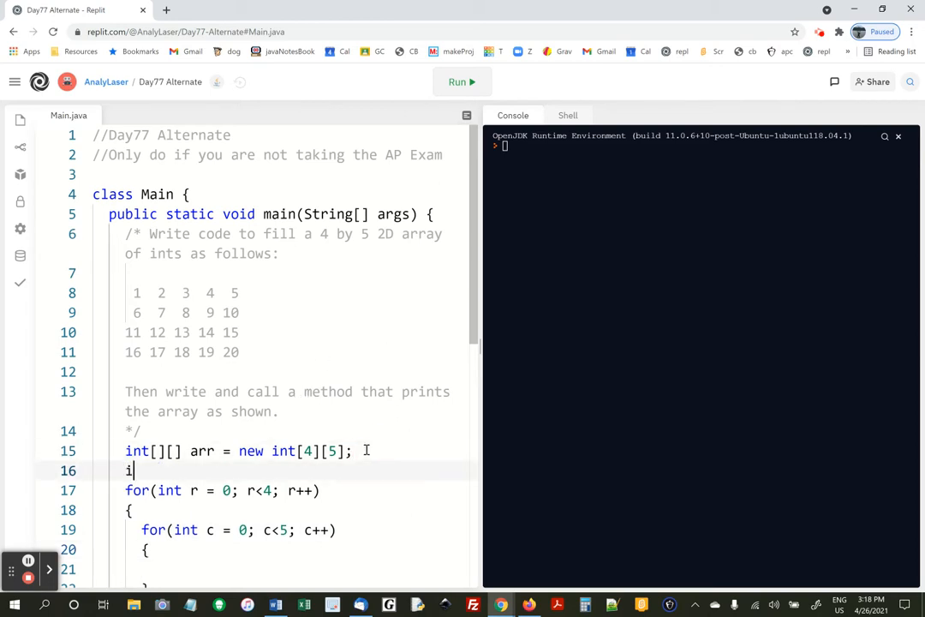
type("nt val")
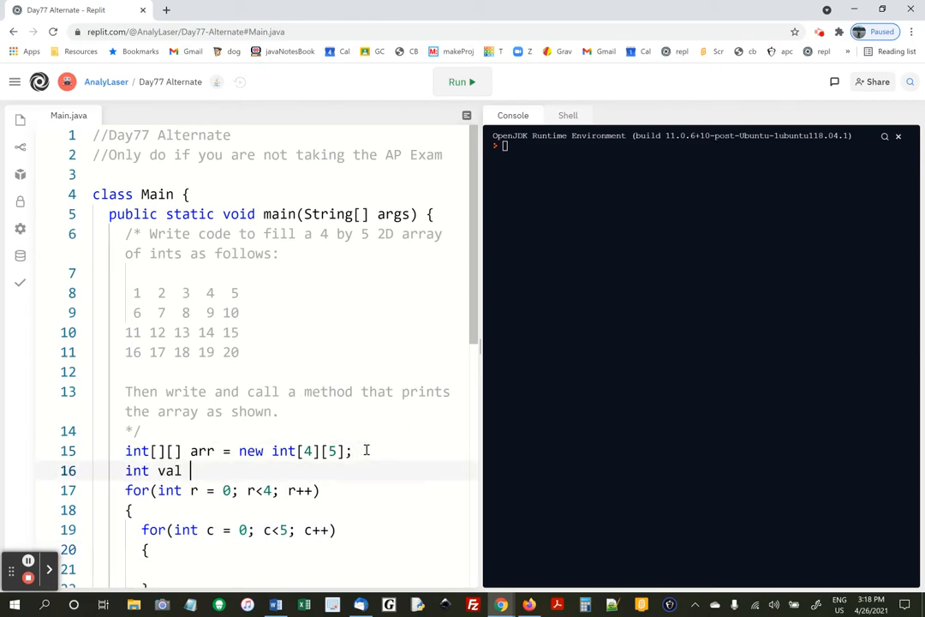
type("= 1;")
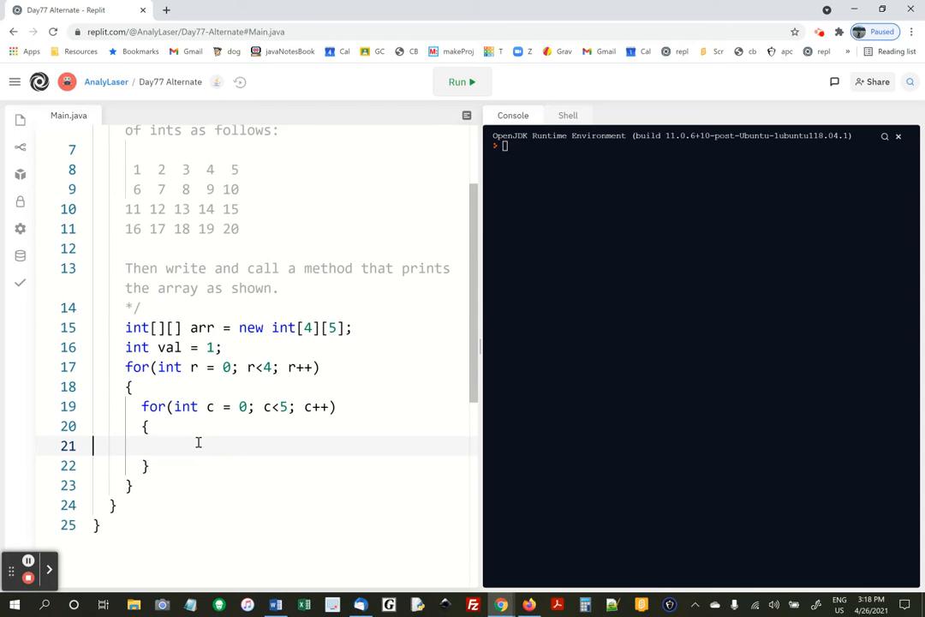
- Fill the loop body with arr[r][c]=val; followed by val++;
type("a")
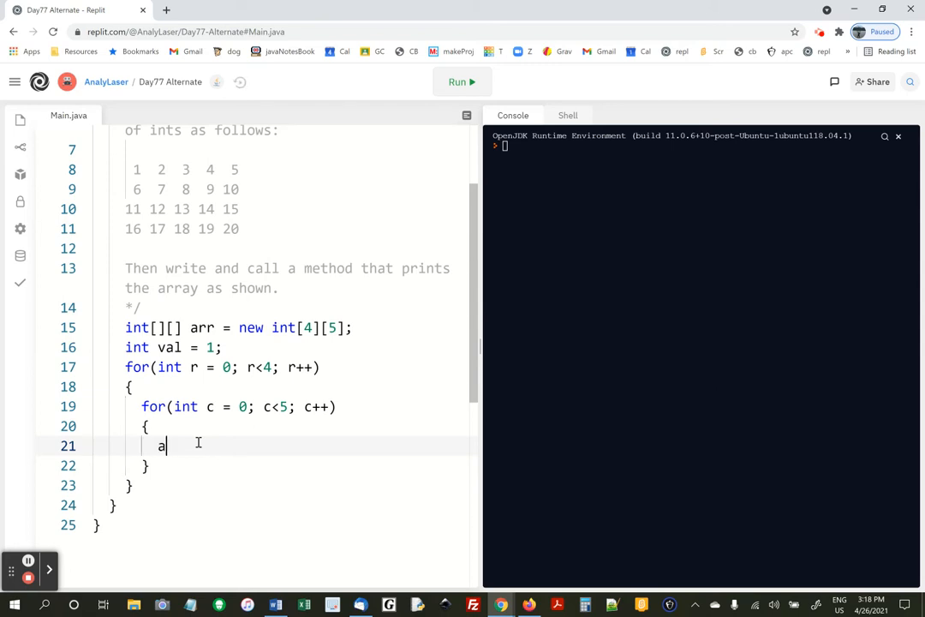
type("rr[]")
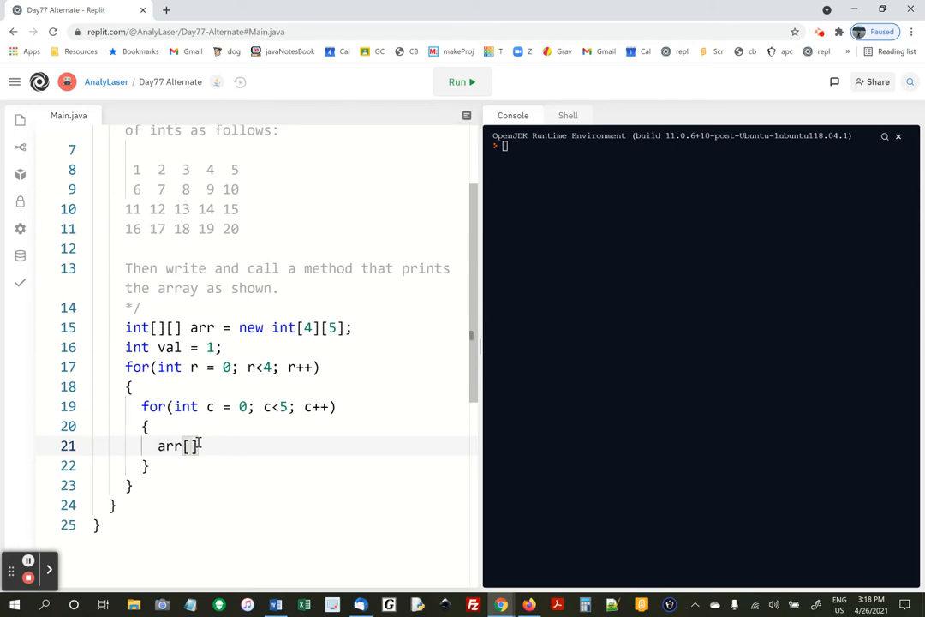
type("r")
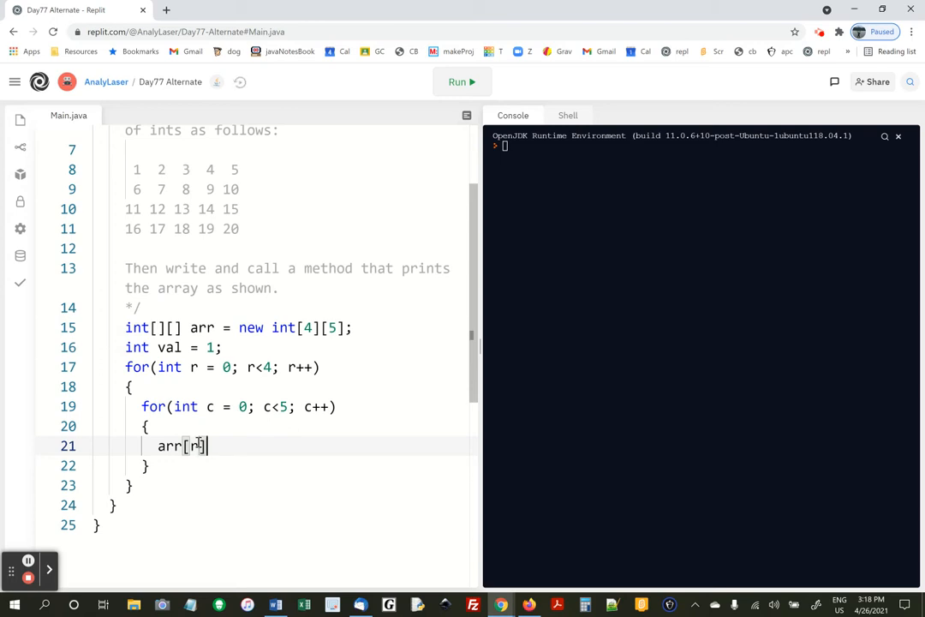
type("[c]=")
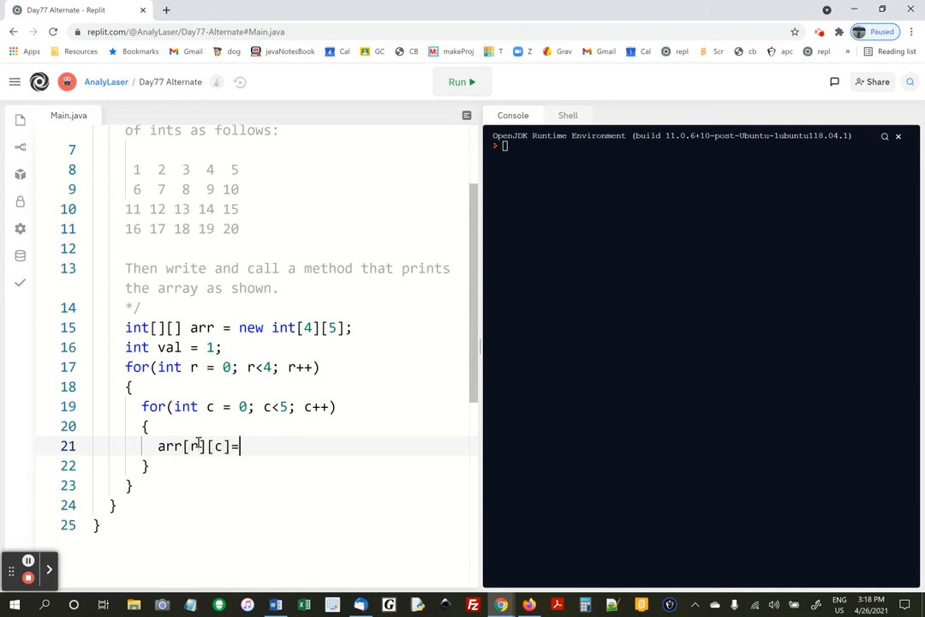
type("val;")
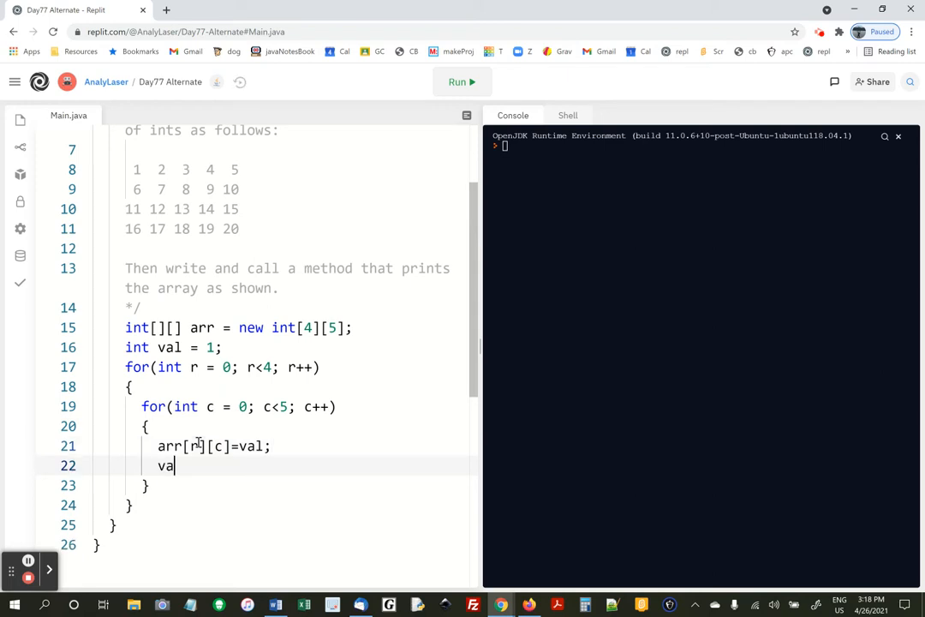
type("l++")
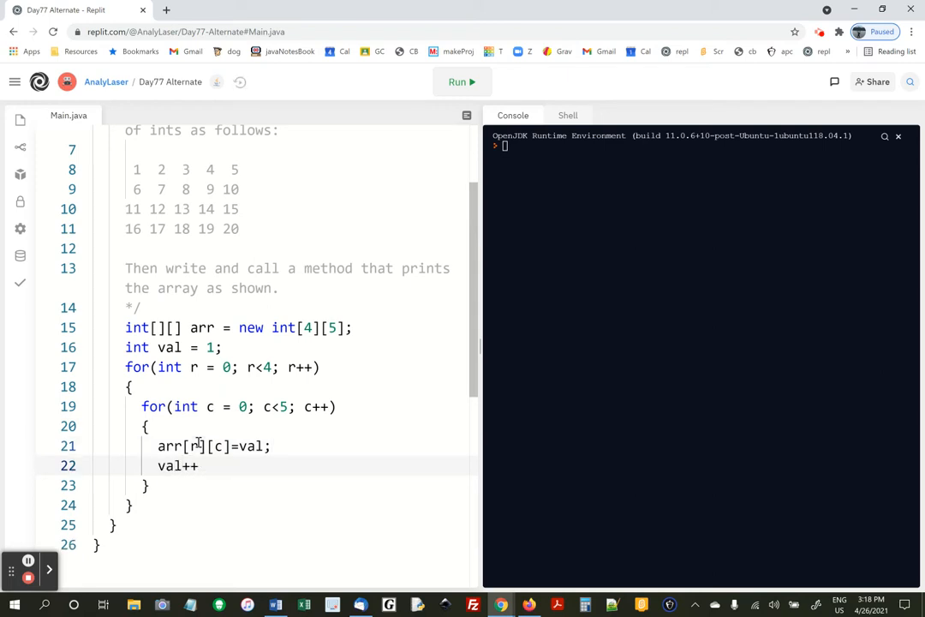
type(";")
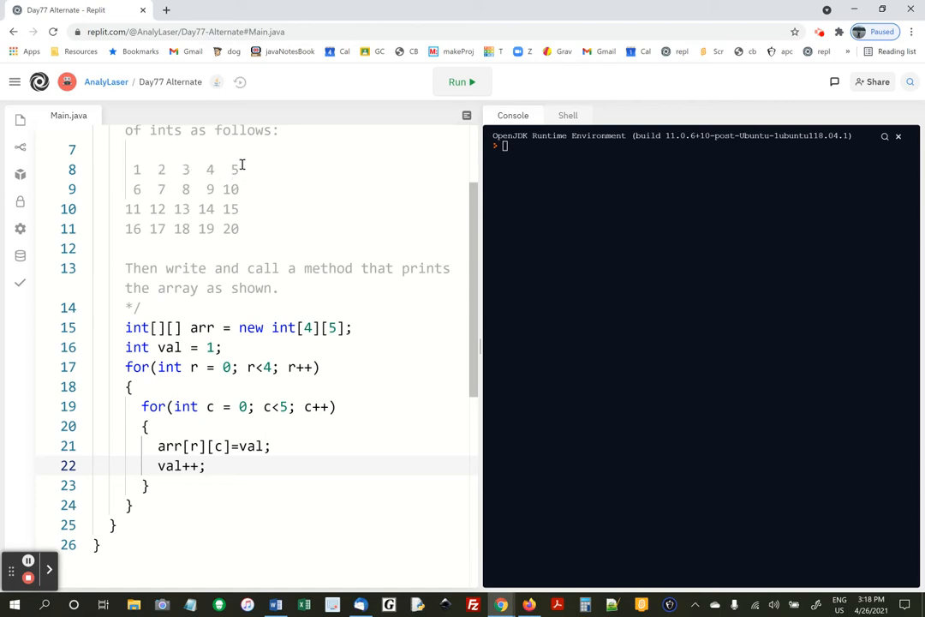
mouse_move(215, 199)
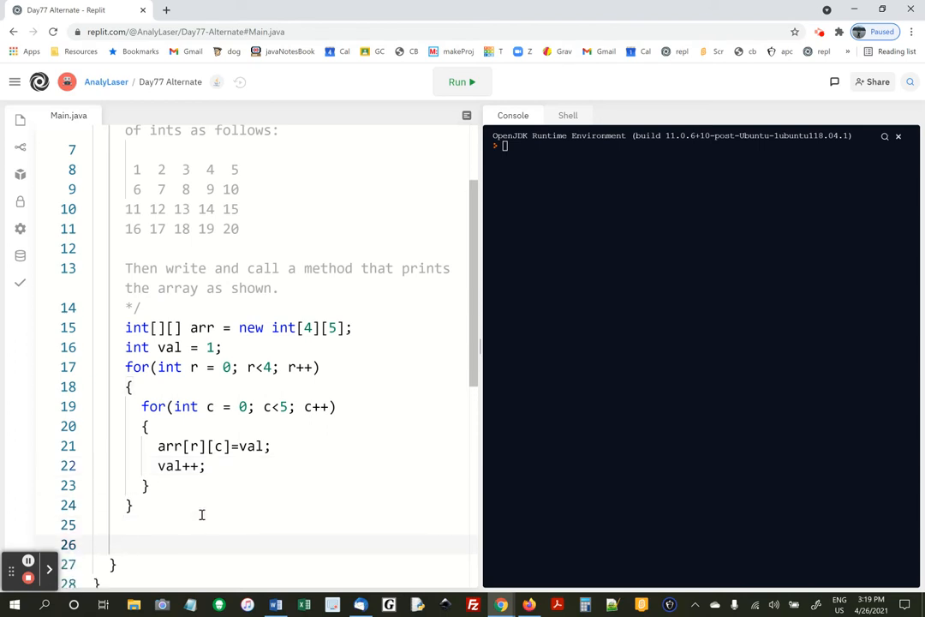
- End main with printArray(arr); and start a blank line below main
type("print")
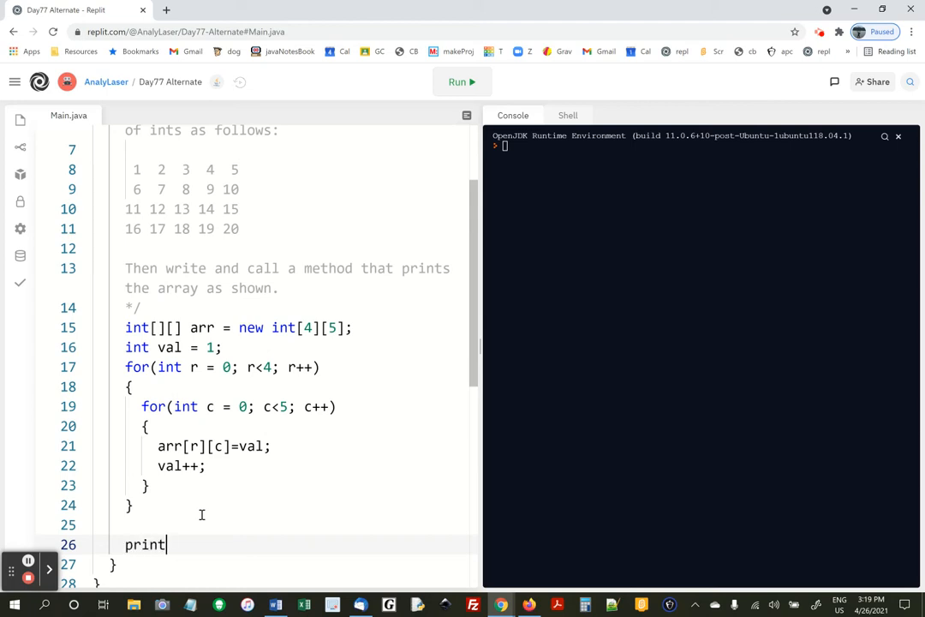
type("Array(arr)")
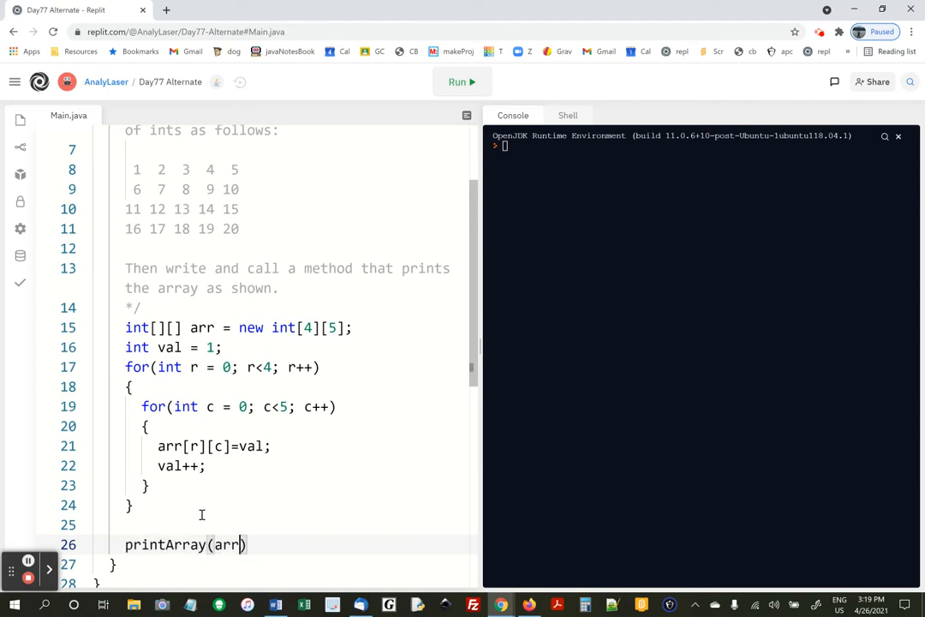
type(";")
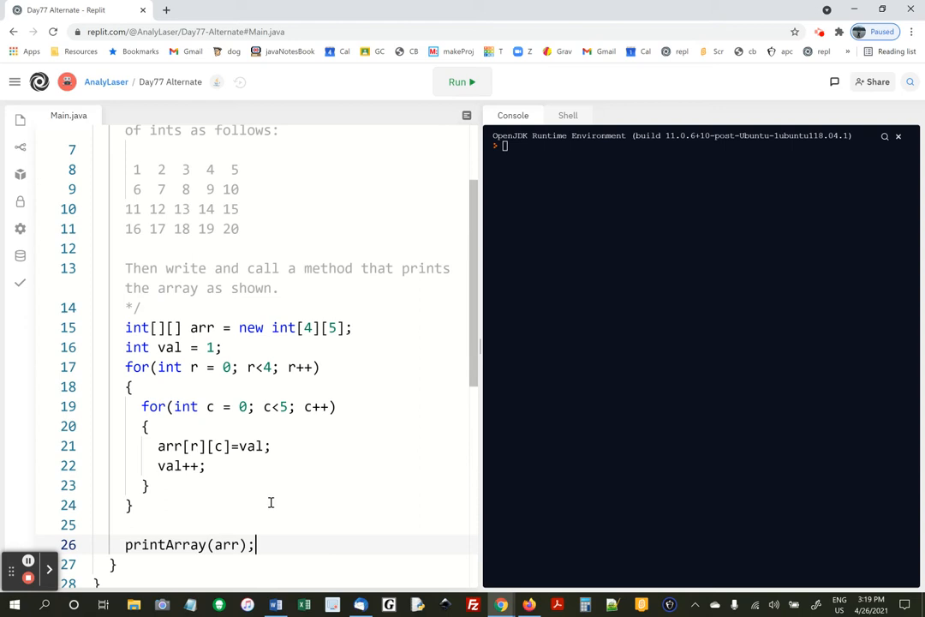
scroll("down", 3)
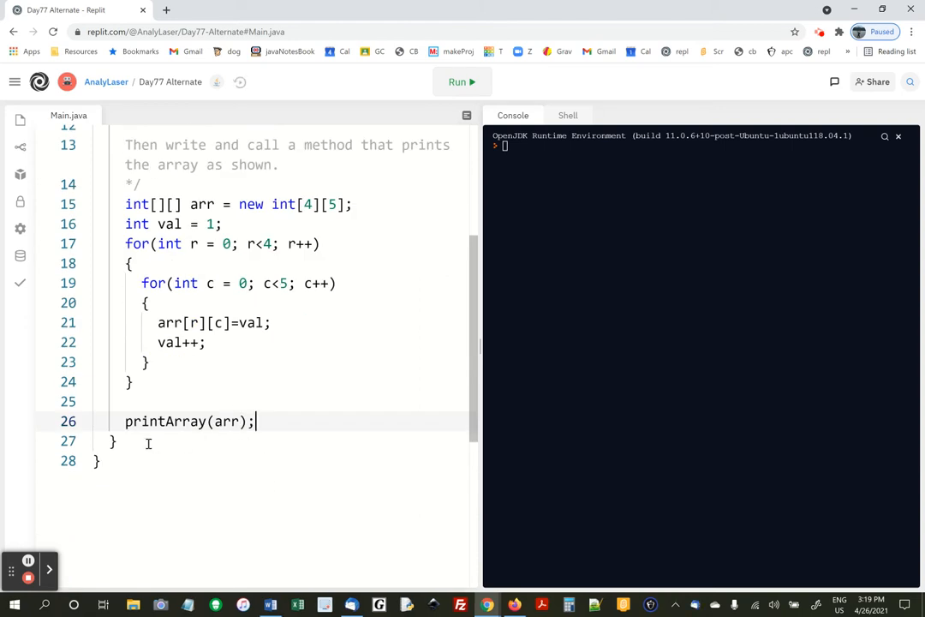
key("Enter")
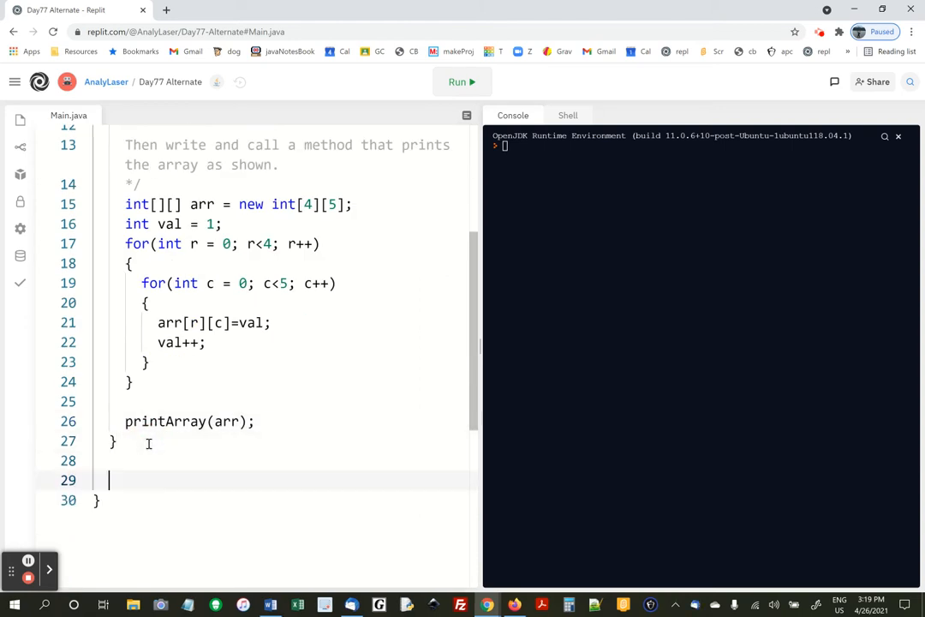
- Write the header public static void printArray(int[][] arr) with an empty body
type("public sta")
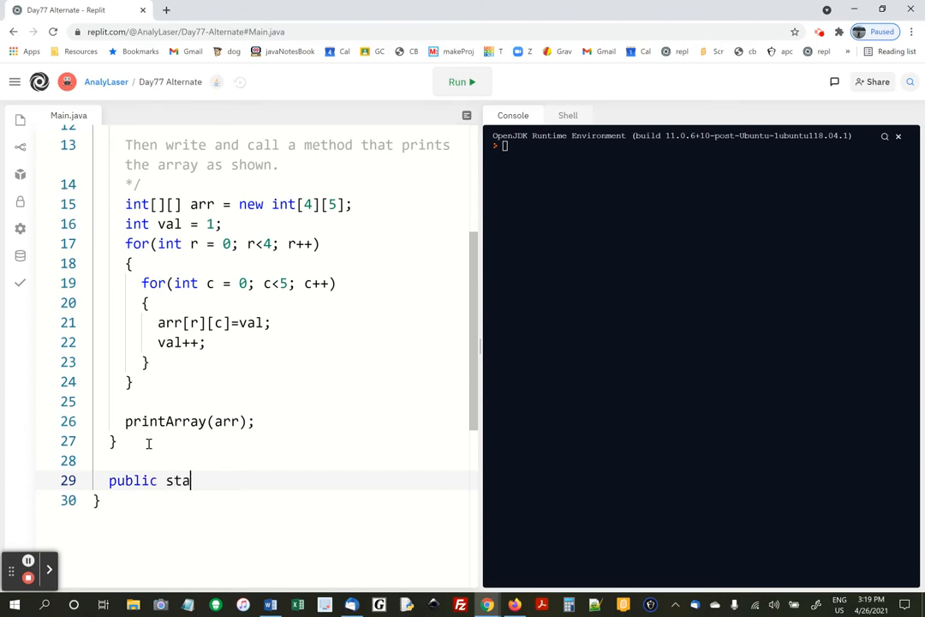
type("tic v")
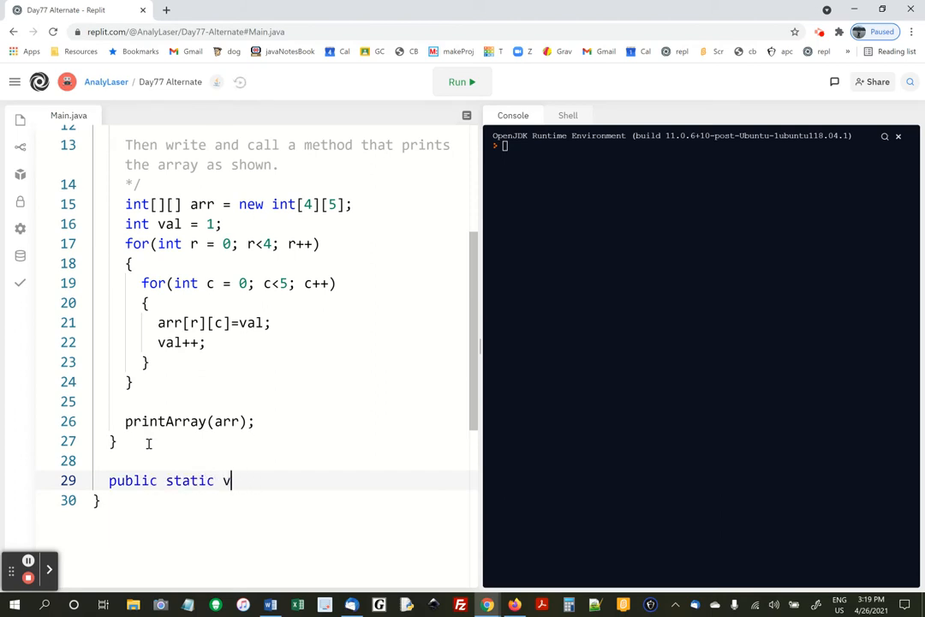
type("oid printA")
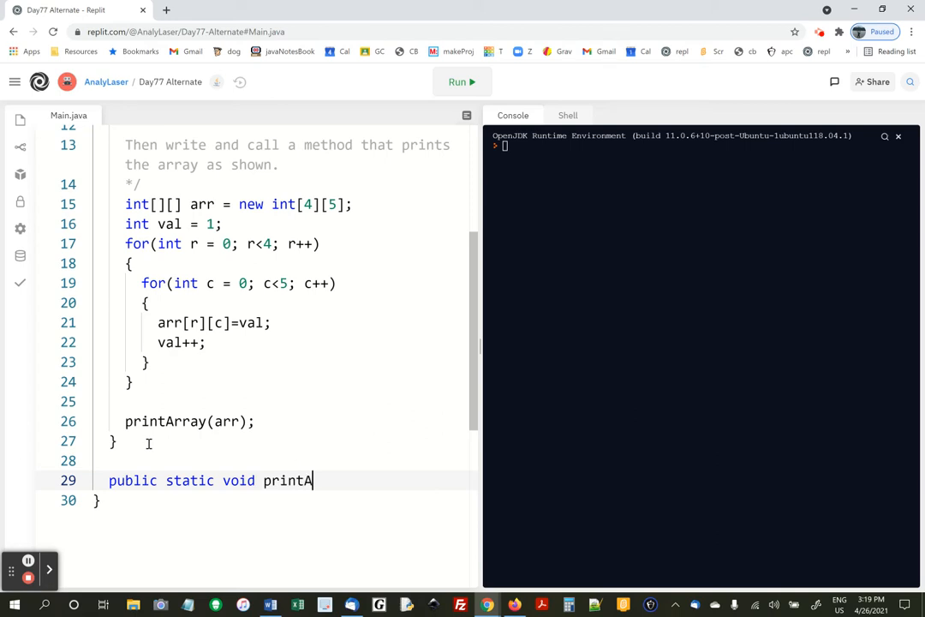
type("rray(int)")
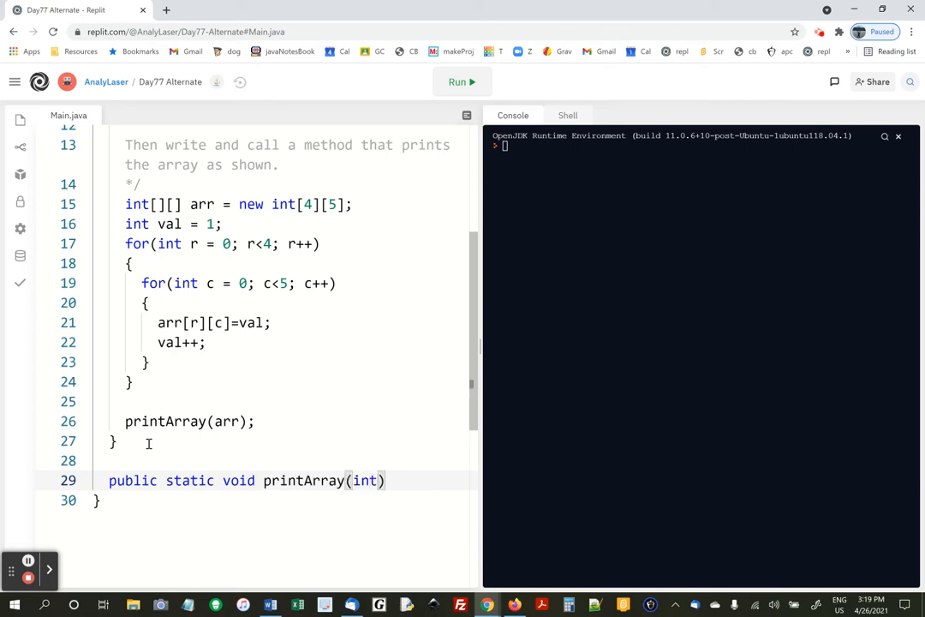
type("[][]")
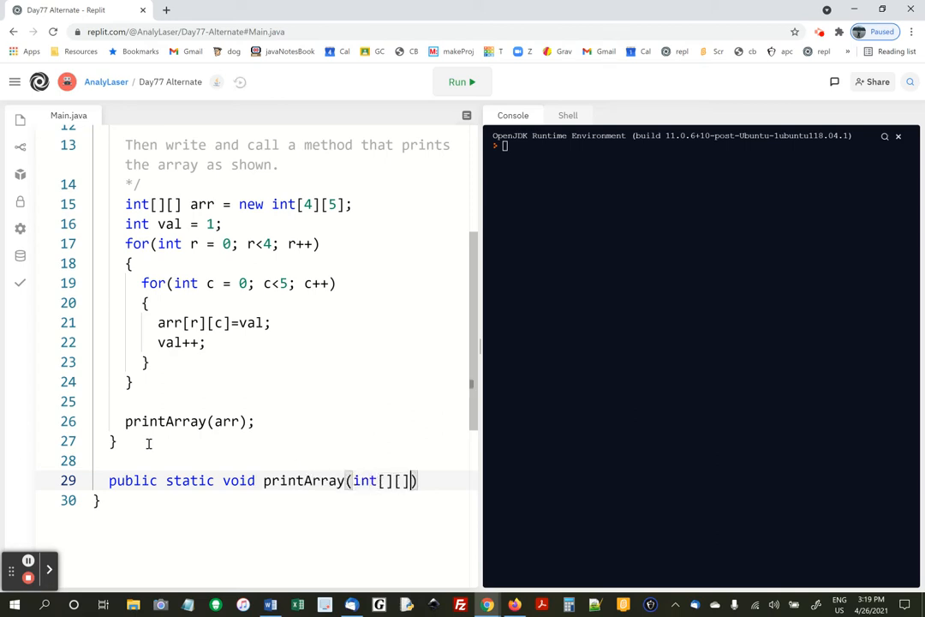
type("arr4")
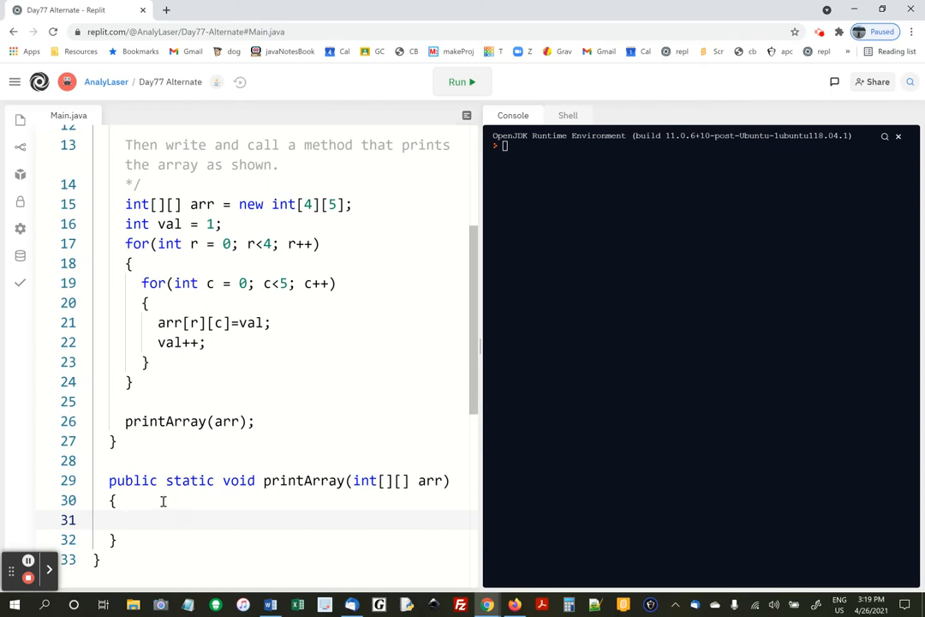
- Write the row loop for(int r = 0; r<arr.length; r++) in printArray
type("for(int r )")
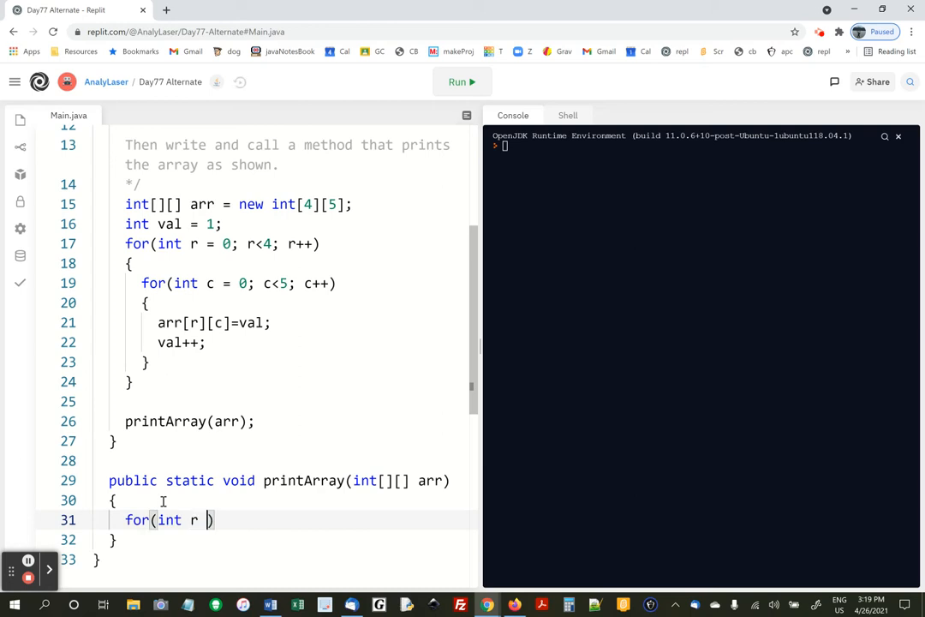
type("= 0; r<")
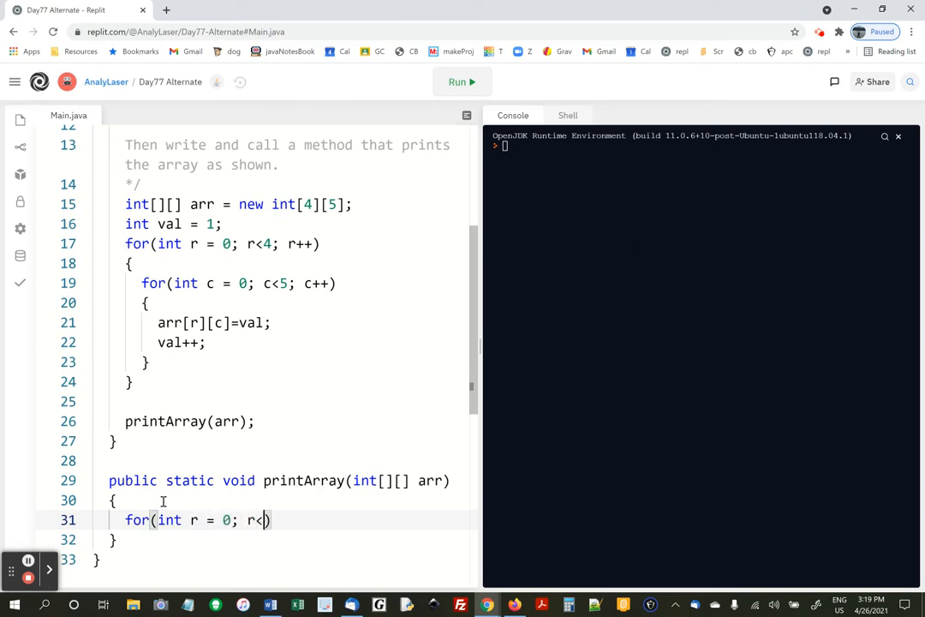
type("arr")
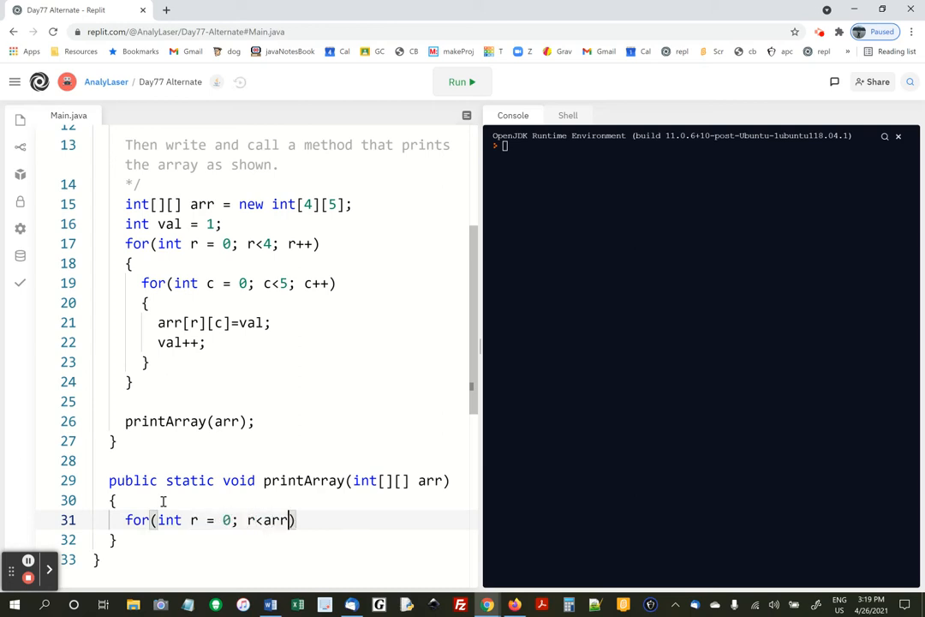
type(".length")
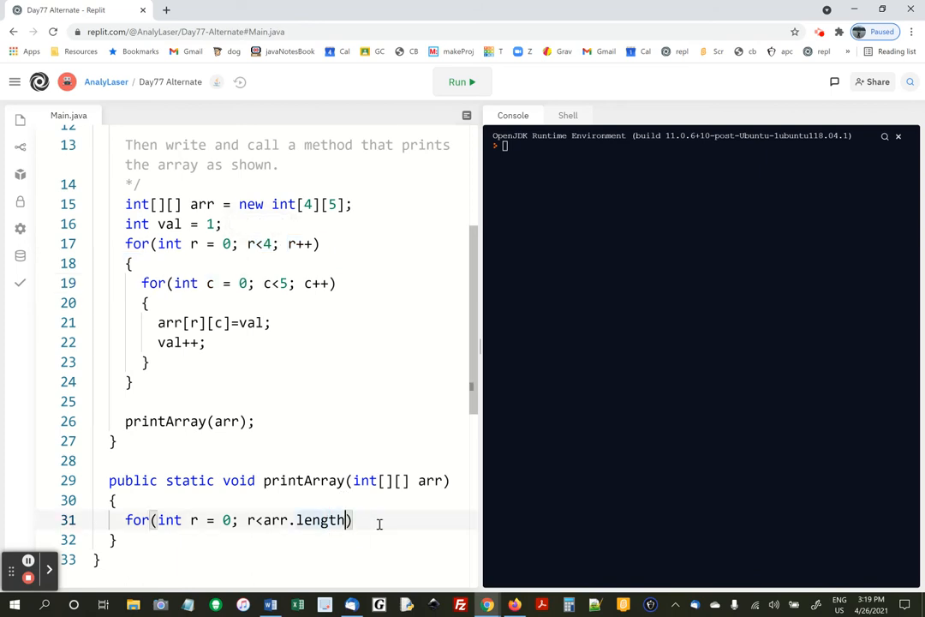
type(";")
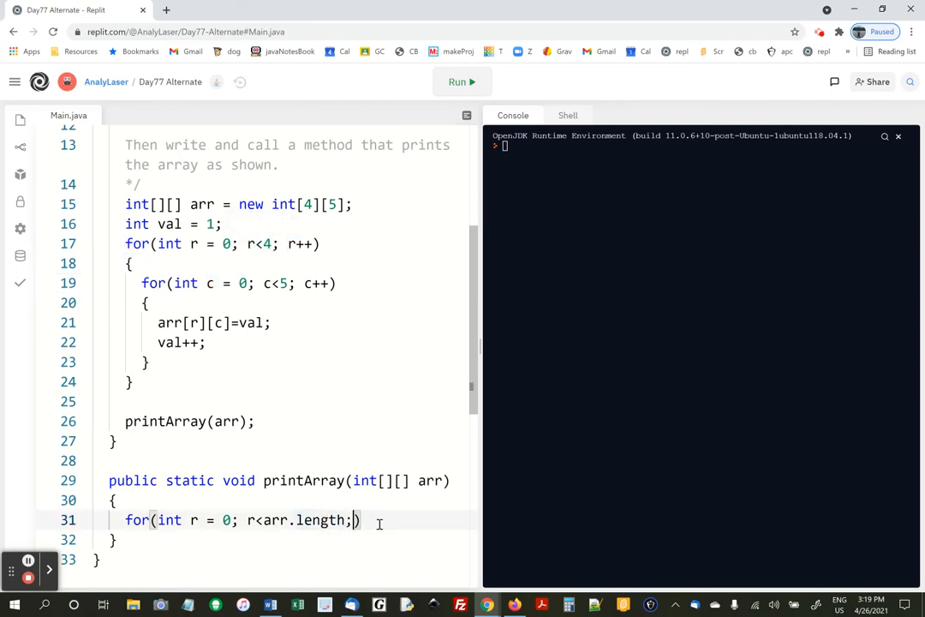
type("r++)")
type("for(i")
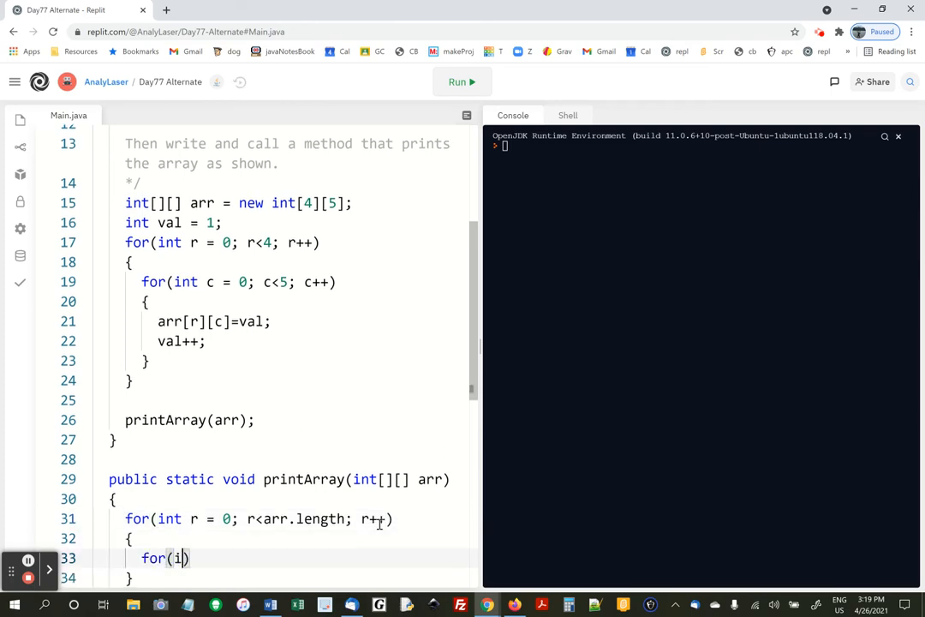
- Nest the column loop for(int c = 0; c<arr[0].length; c++) inside it
type("nt c = 0")
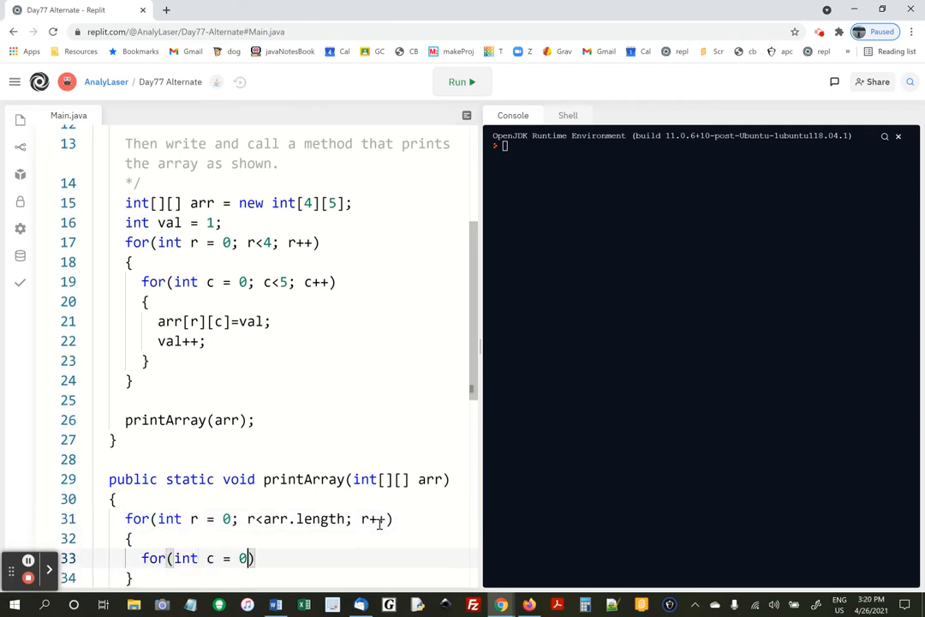
type("; c<ar")
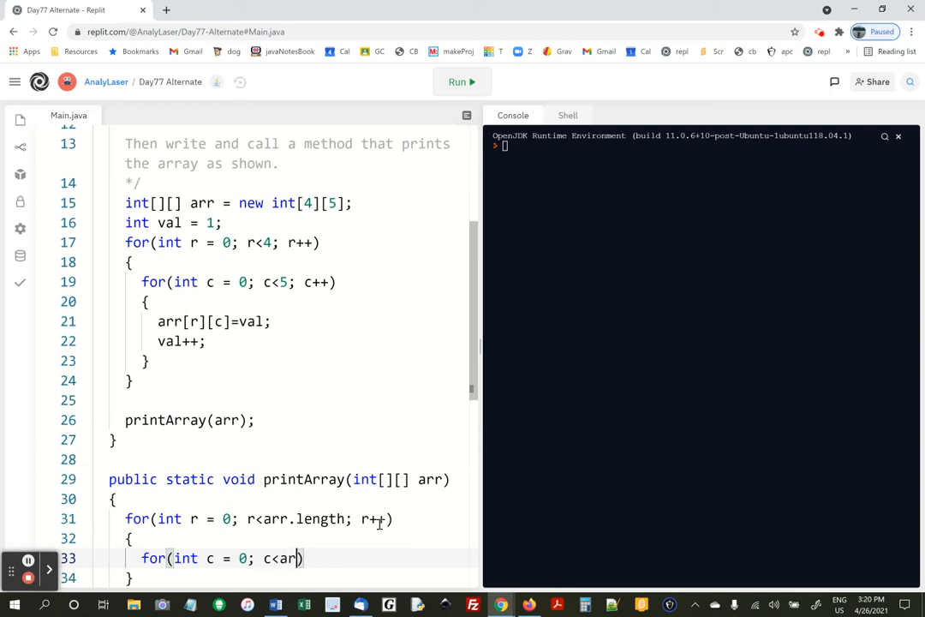
type("[]")
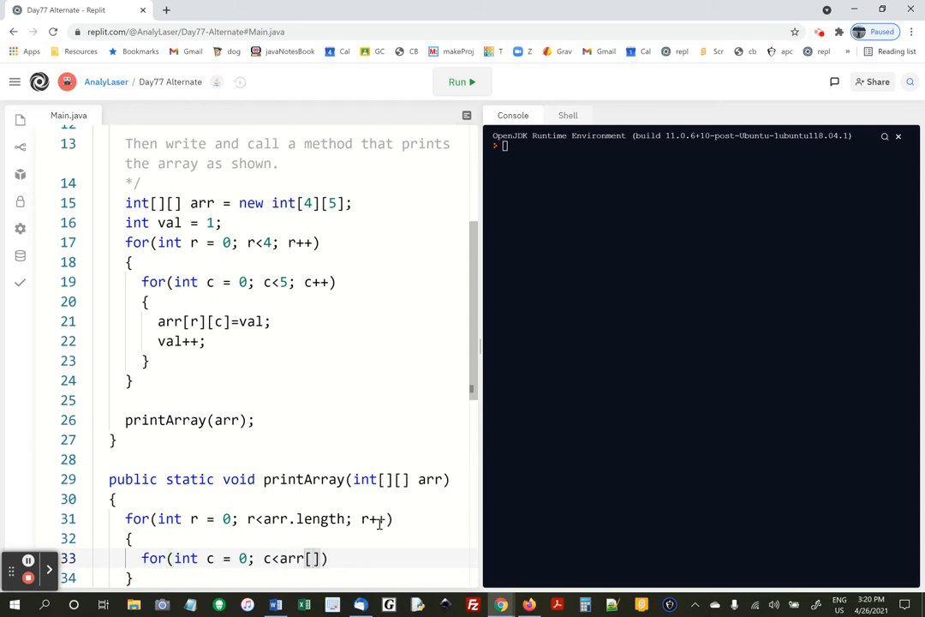
type("0")
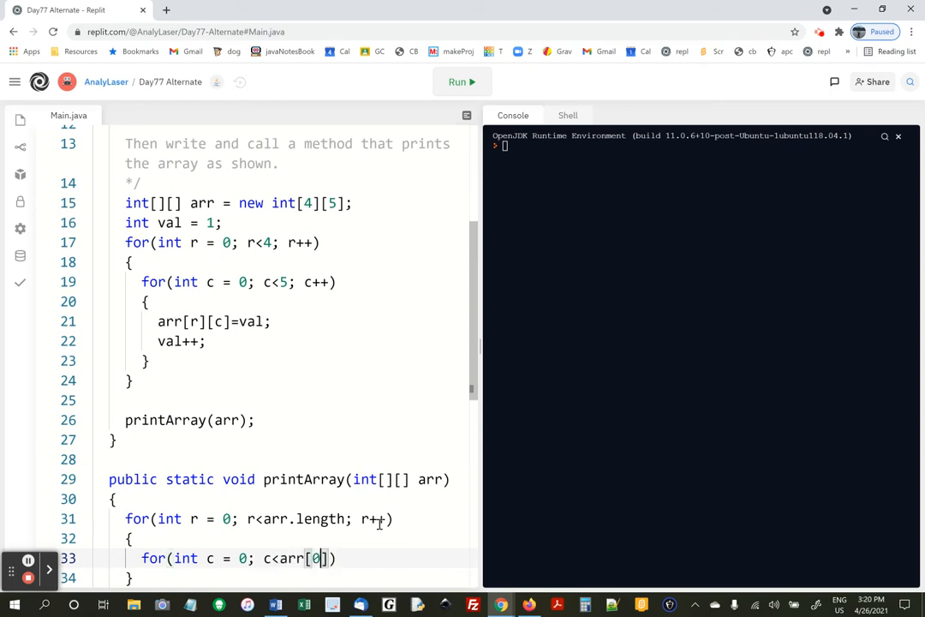
type(".leng")
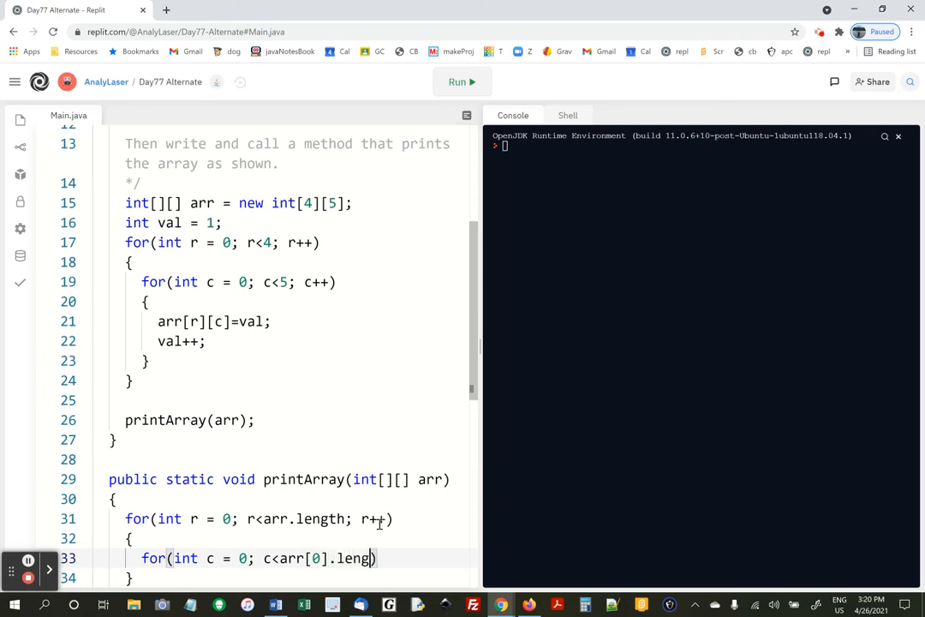
type("th; c++")
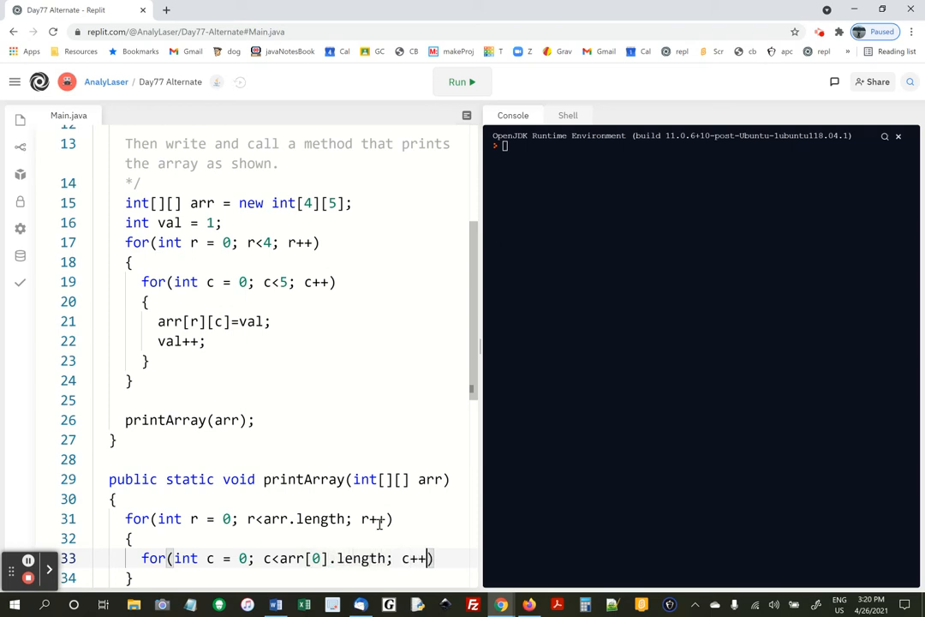
scroll("down", 3)
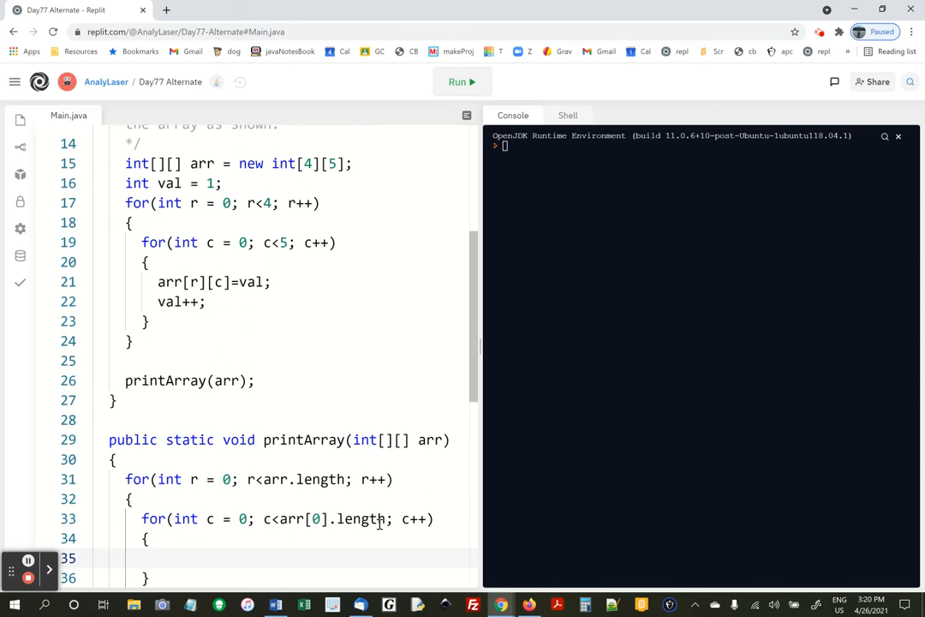
- Print each element with System.out.print(arr[r][c]+"\t"); in the inner loop
type("System.out")
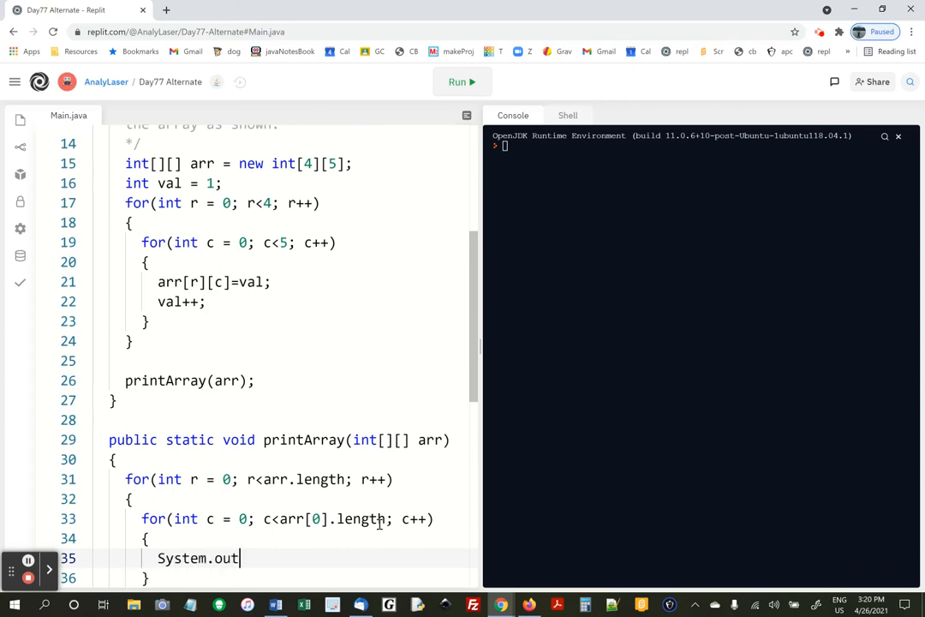
type(".print()")
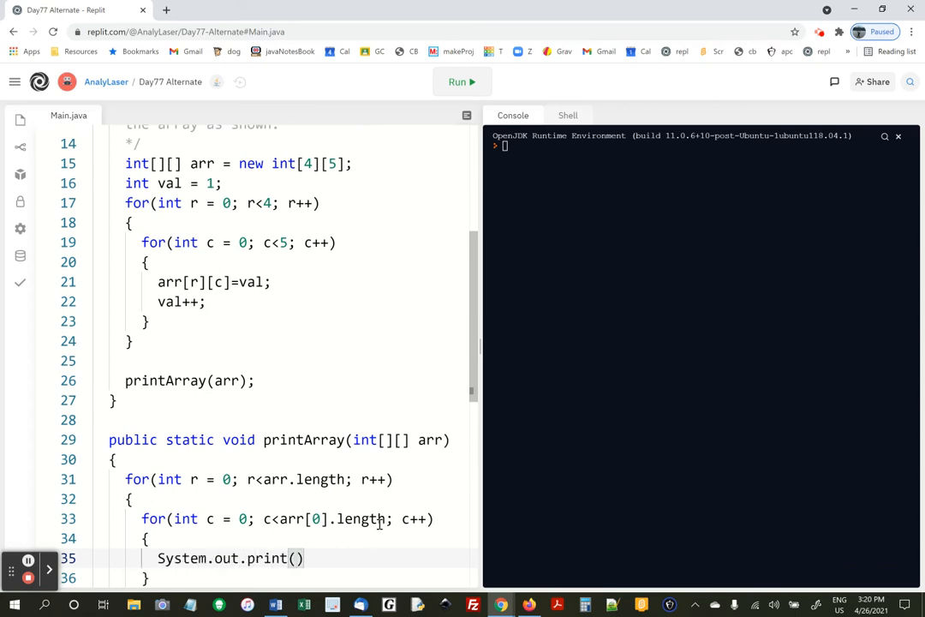
type("\"\"")
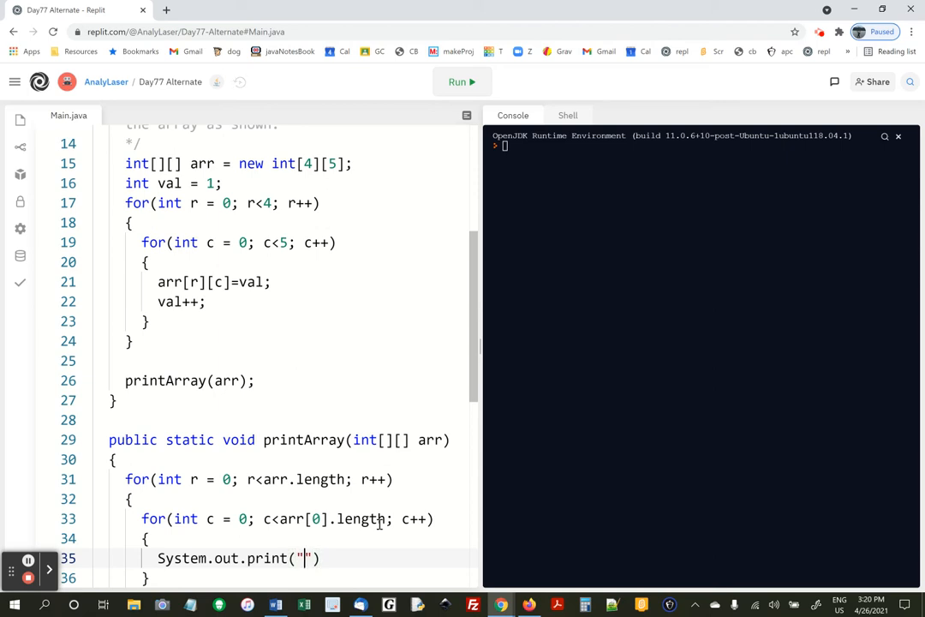
type("arr")
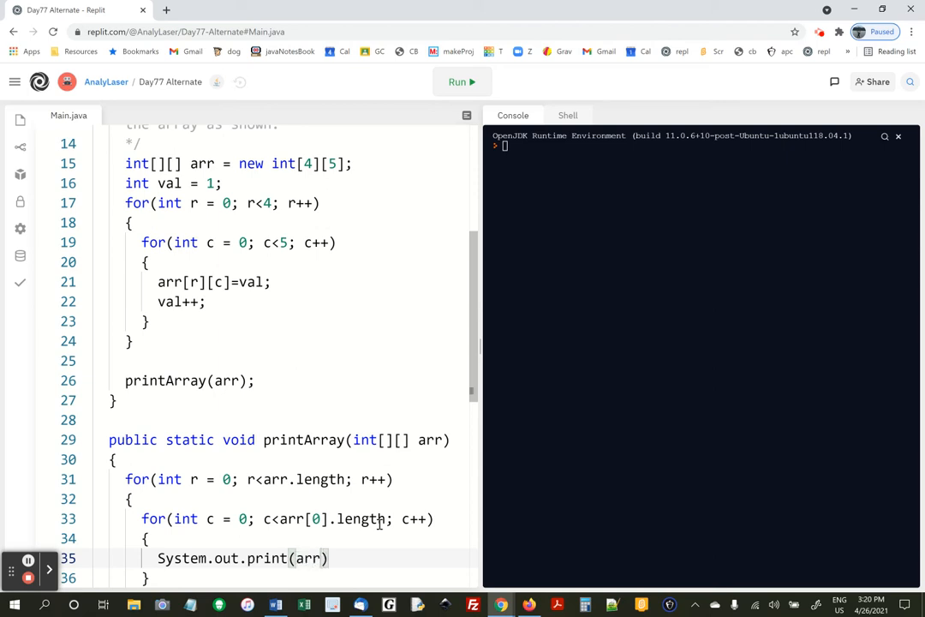
type("[r]")
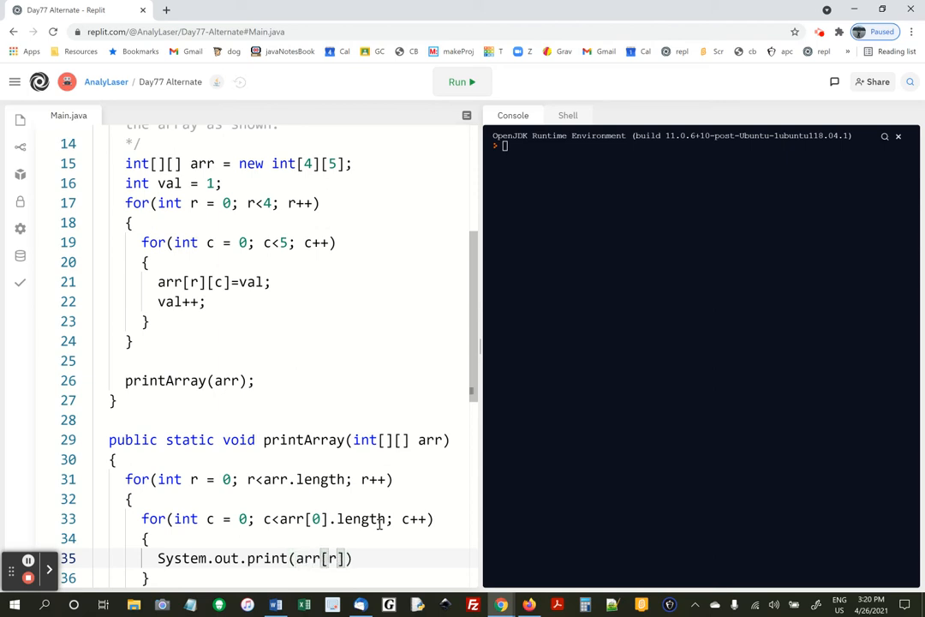
type("[c]")
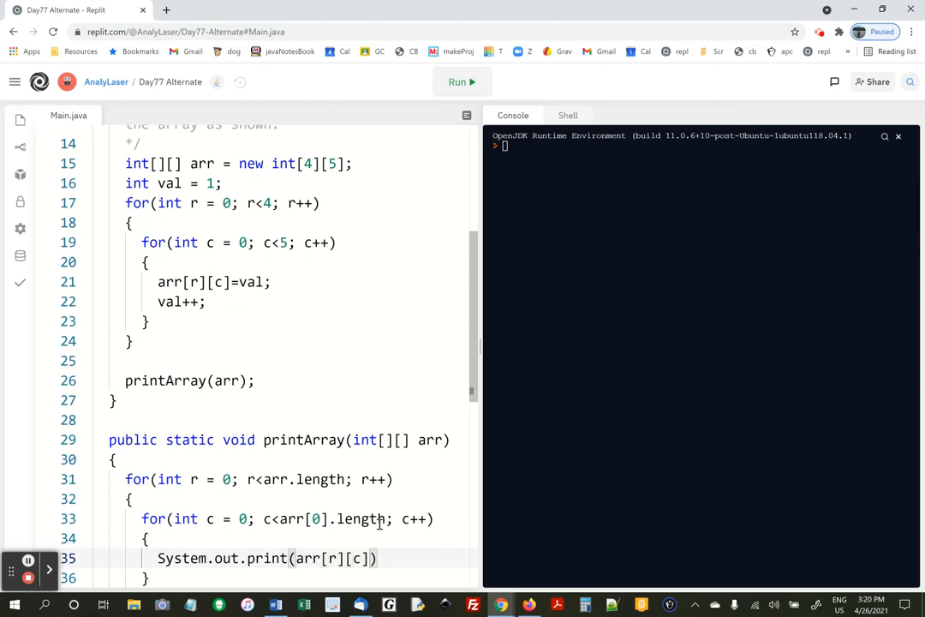
type("+\"\"")
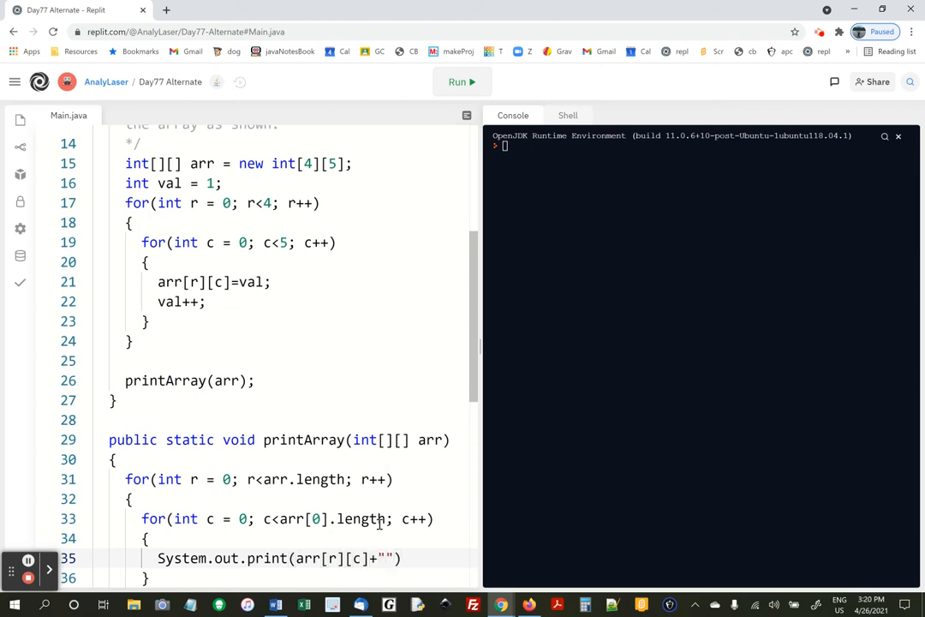
type("\\t")
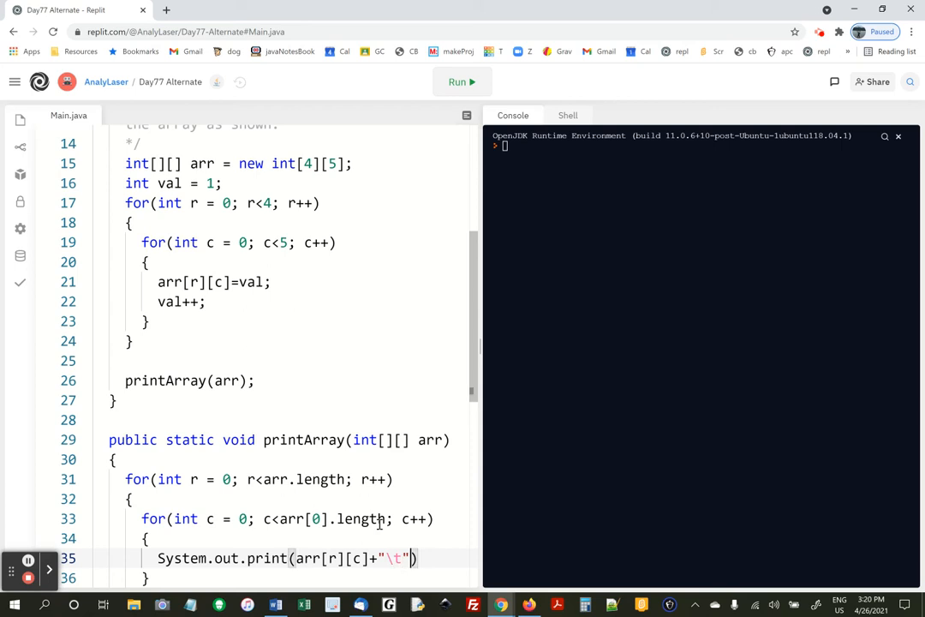
type(";")
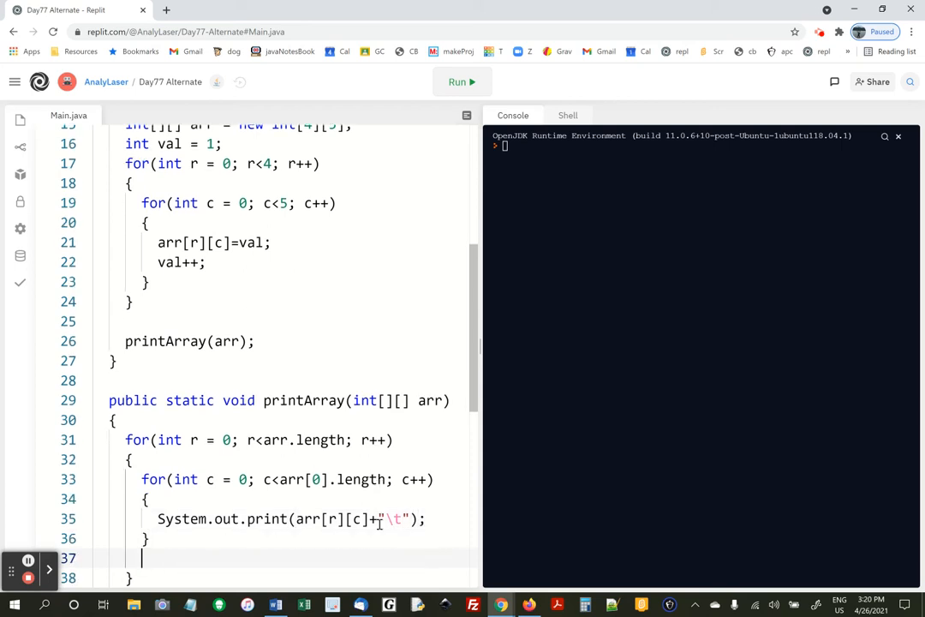
- End each row with System.out.println(); after the inner loop
type("System.out.printl")
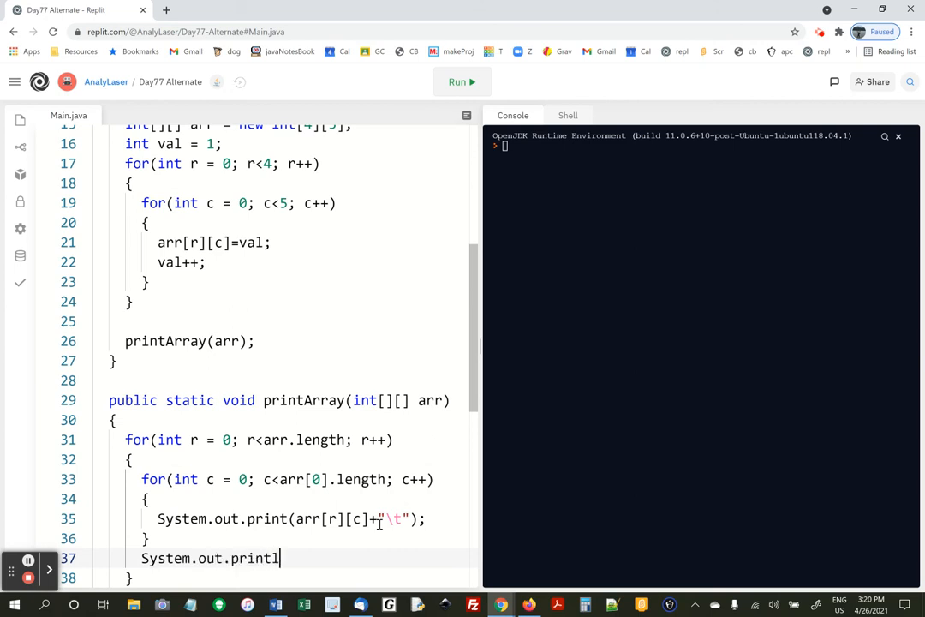
type("n();")
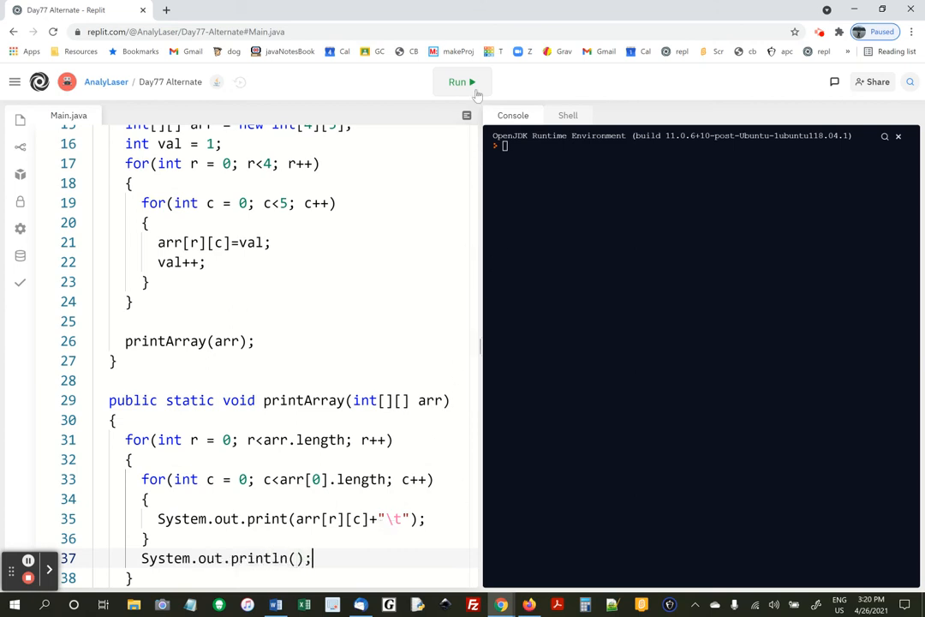
- Run the program so the console shows 1 to 20 in four rows of five
left_click(462, 81)
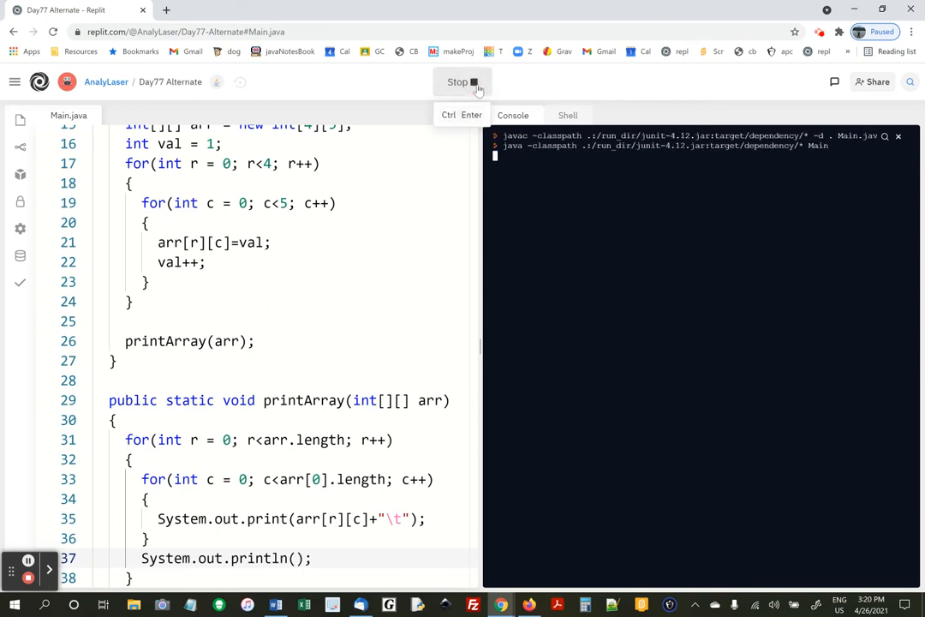
left_click(461, 82)
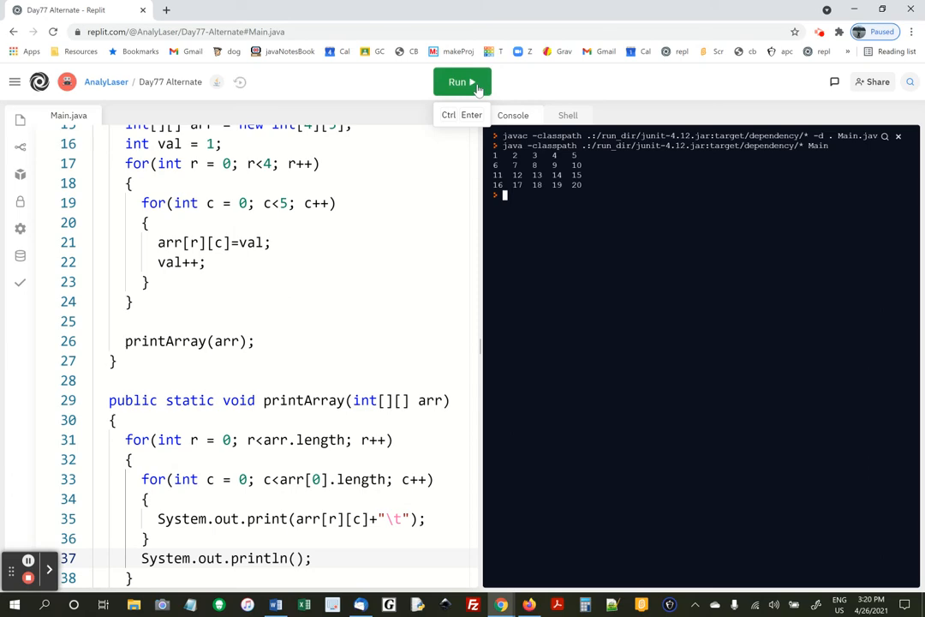
left_click(462, 81)
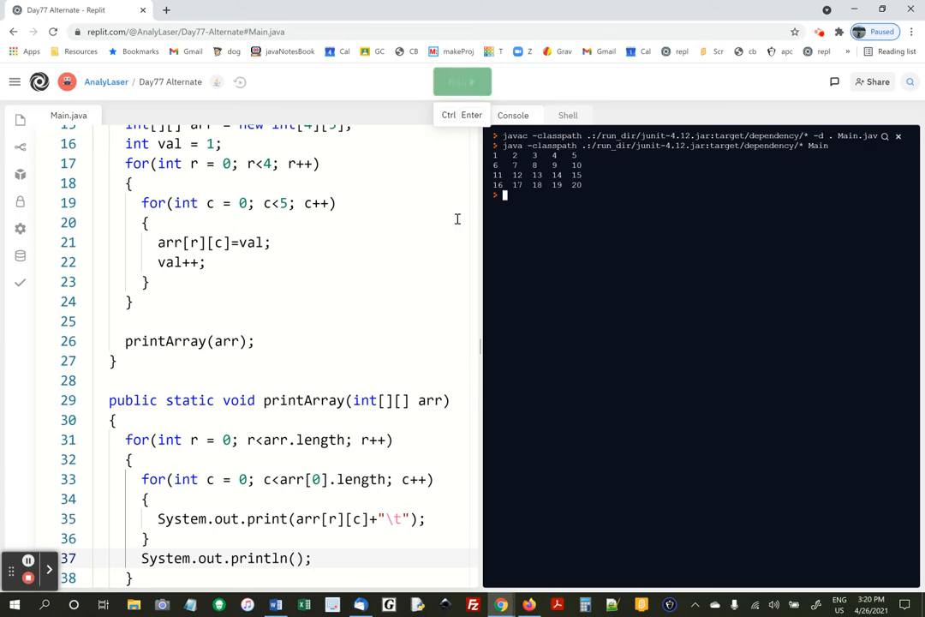
scroll("up", 3)
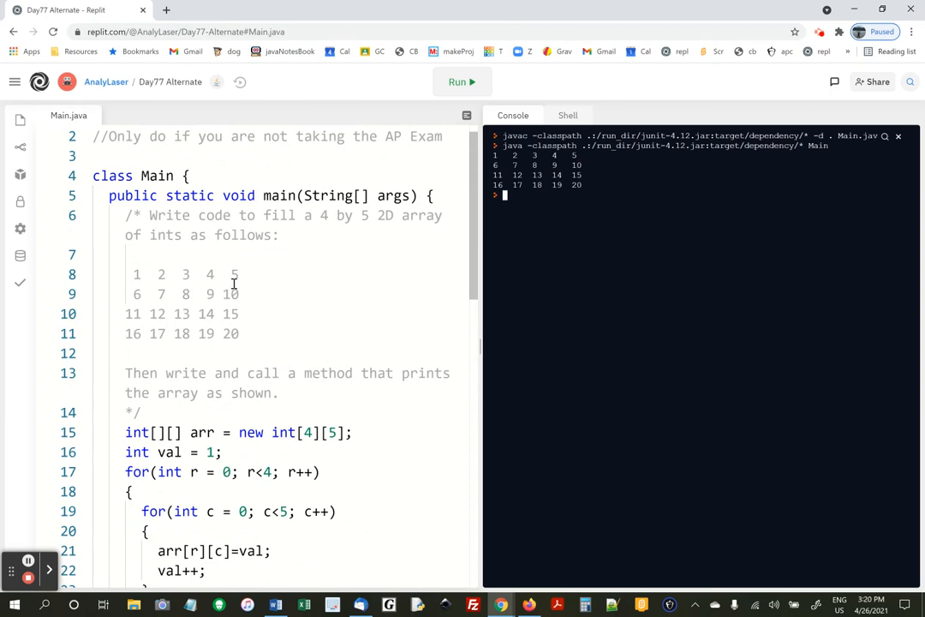
- Check the output against the sample grid in the comment, then run again
left_click(133, 274)
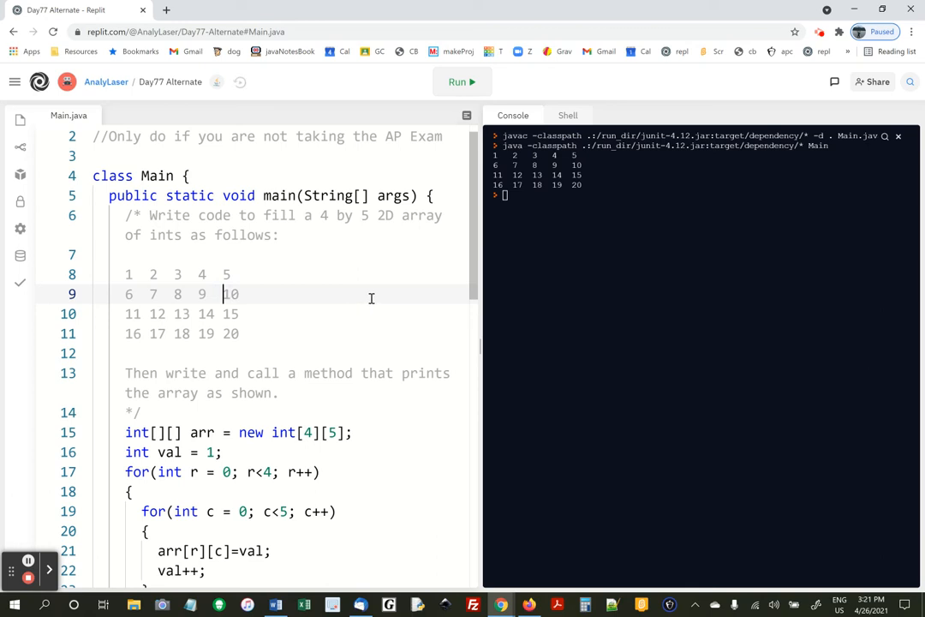
mouse_move(263, 305)
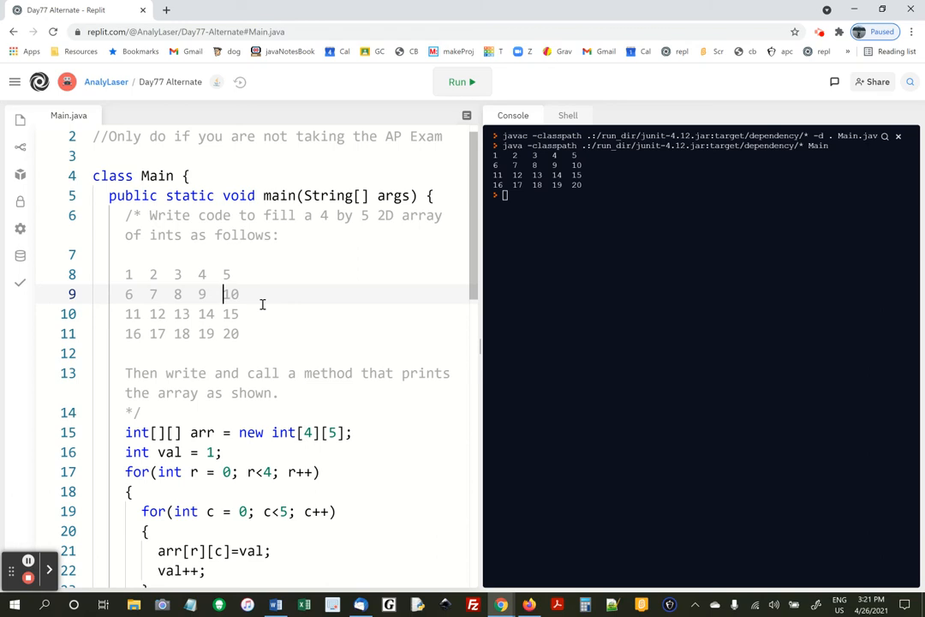
left_click(462, 81)
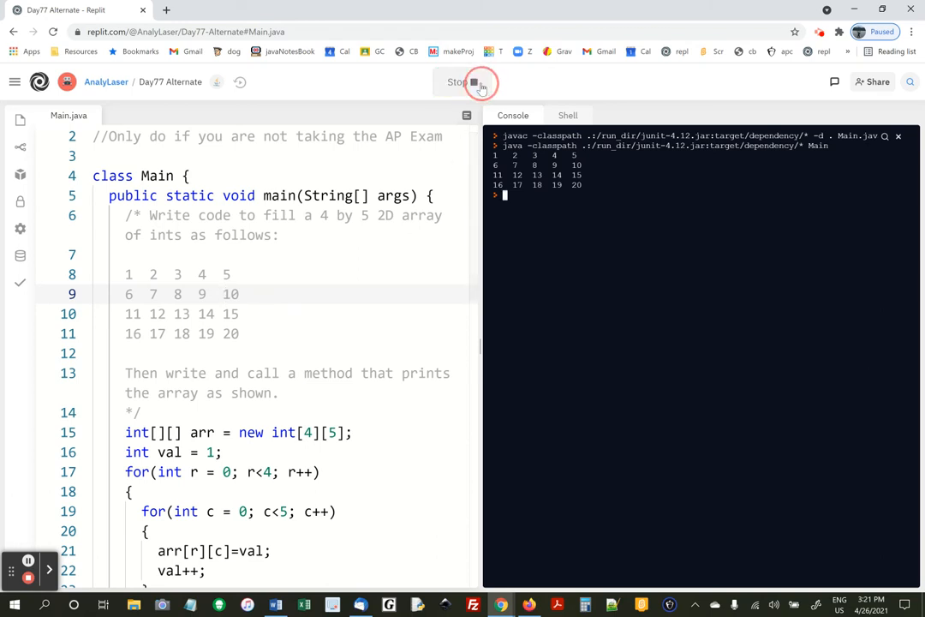
left_click(463, 82)
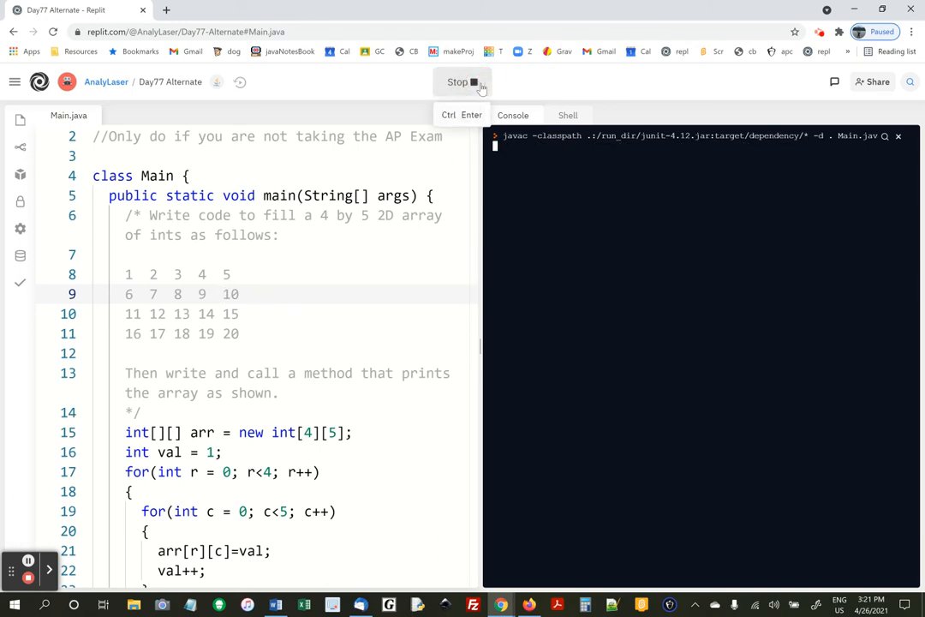